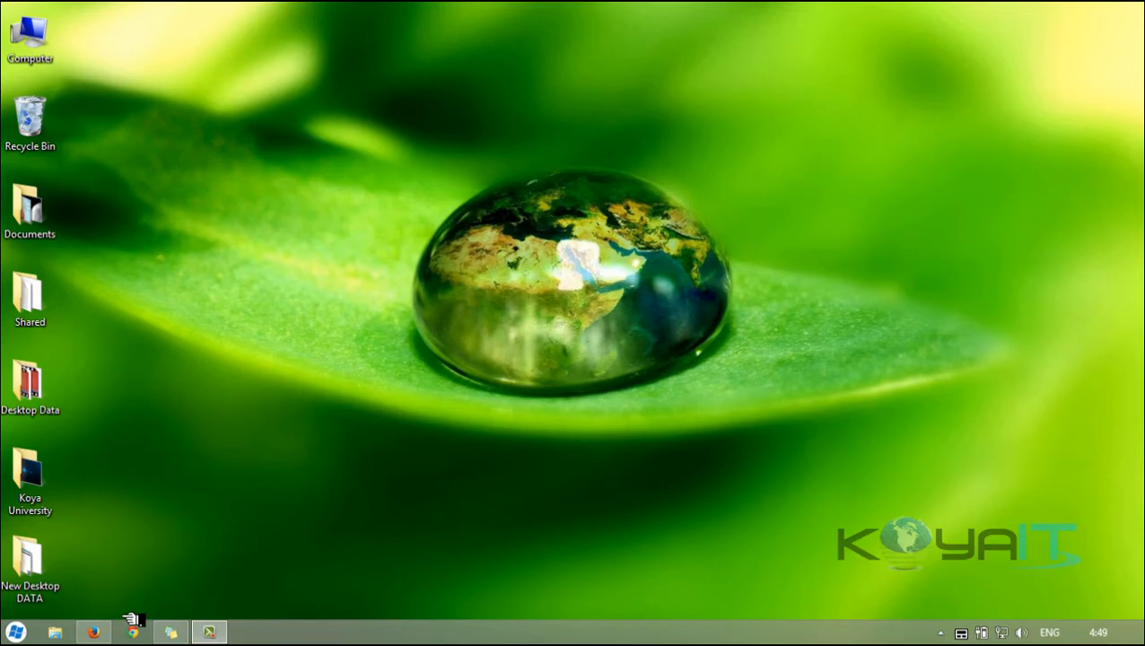
click(93, 631)
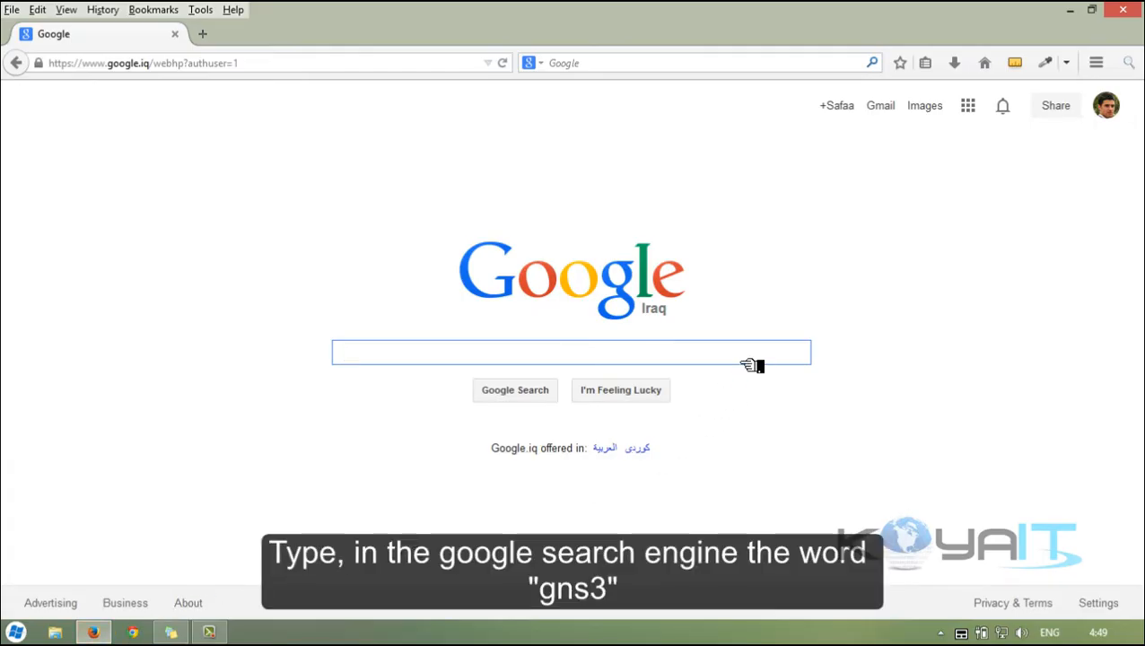
text(gns3)
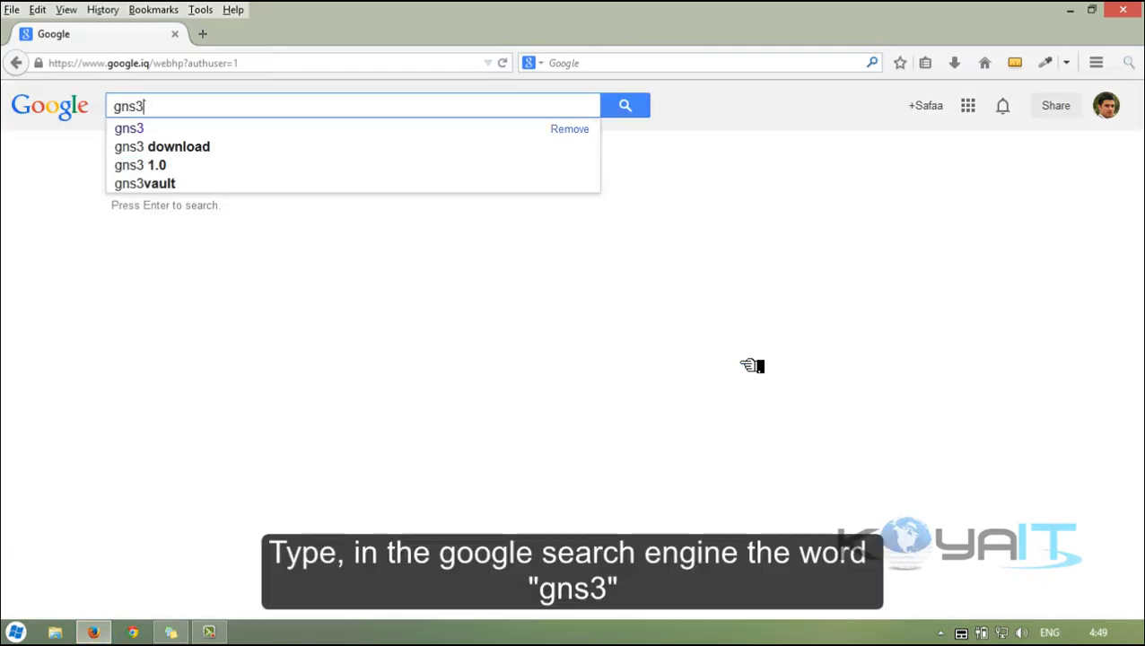
key(Return)
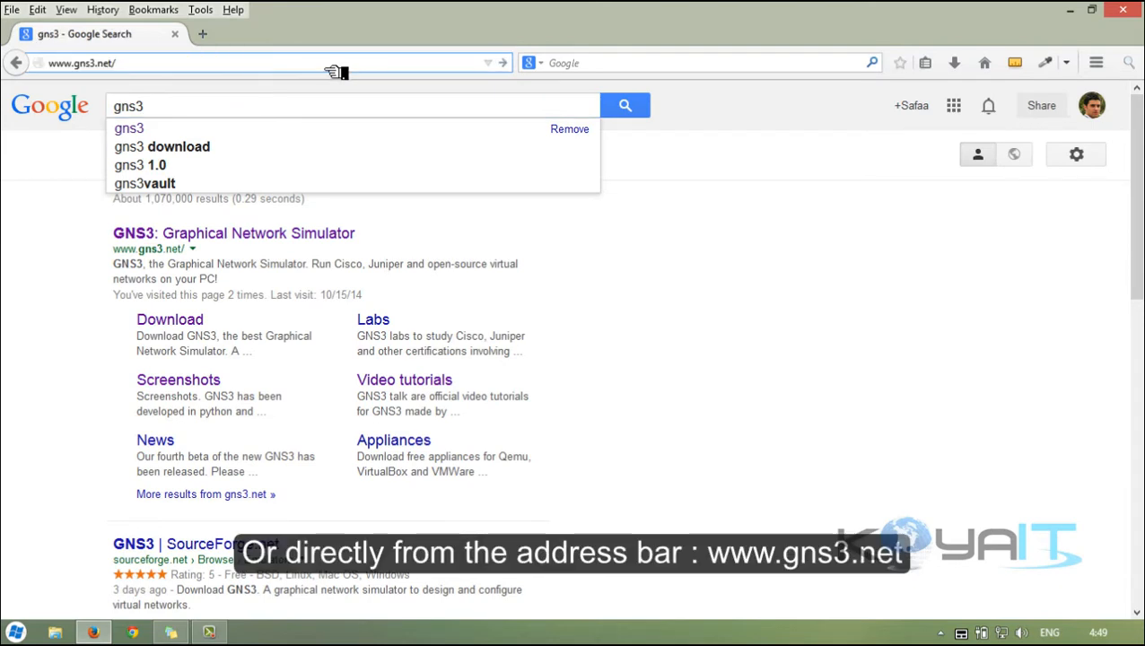
click(116, 63)
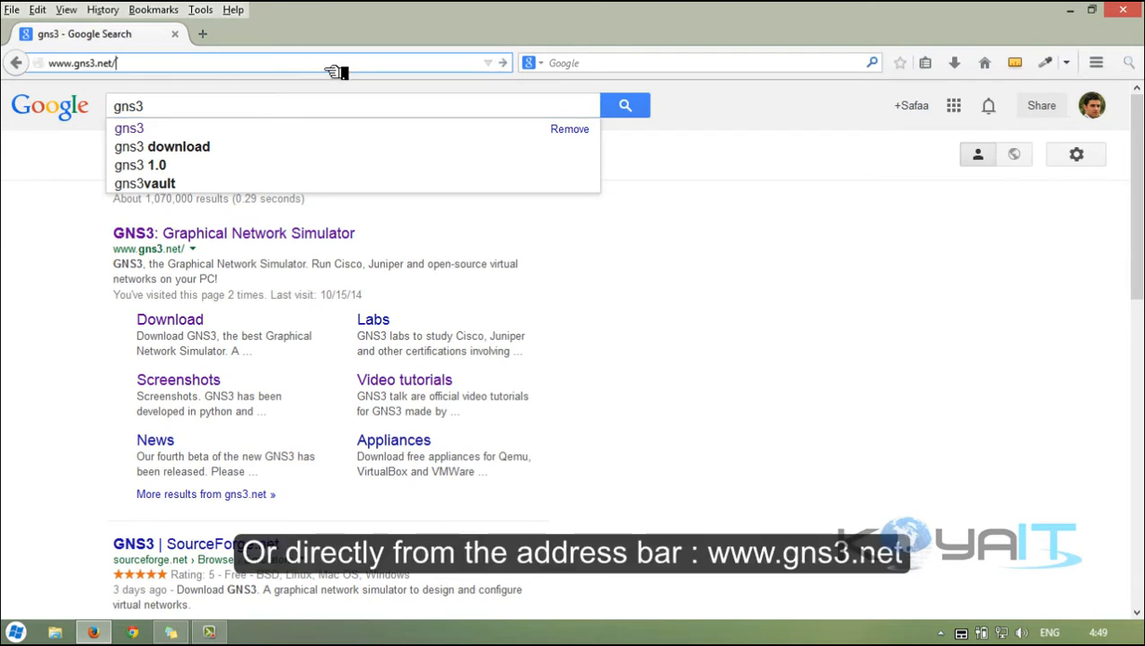
key(Return)
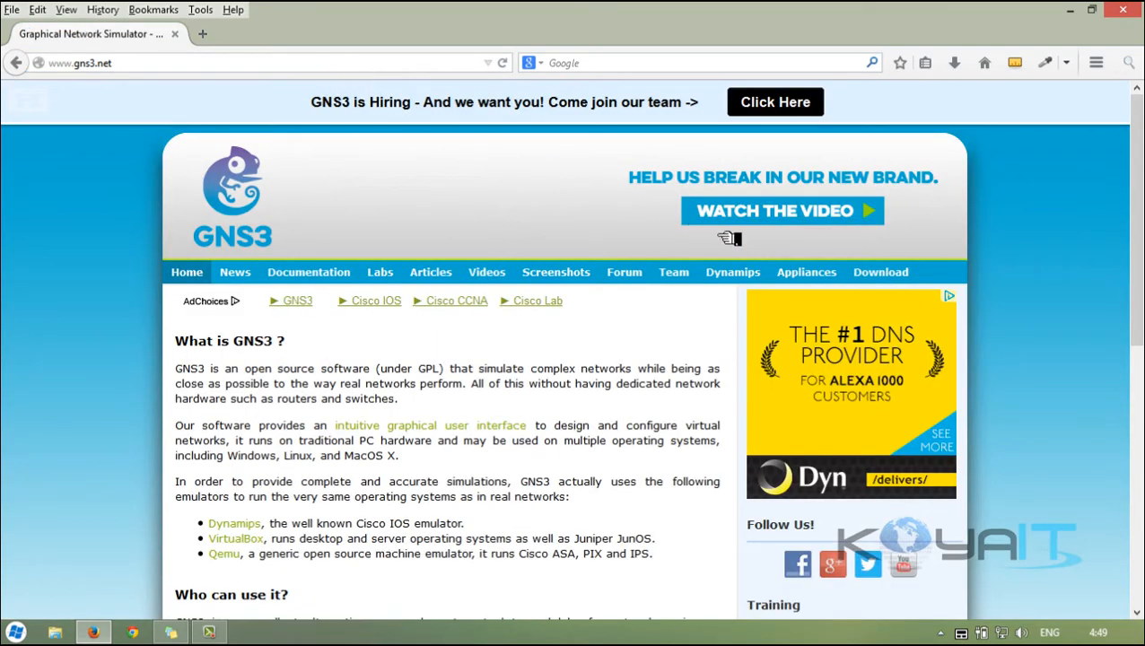
mouse_move(879, 272)
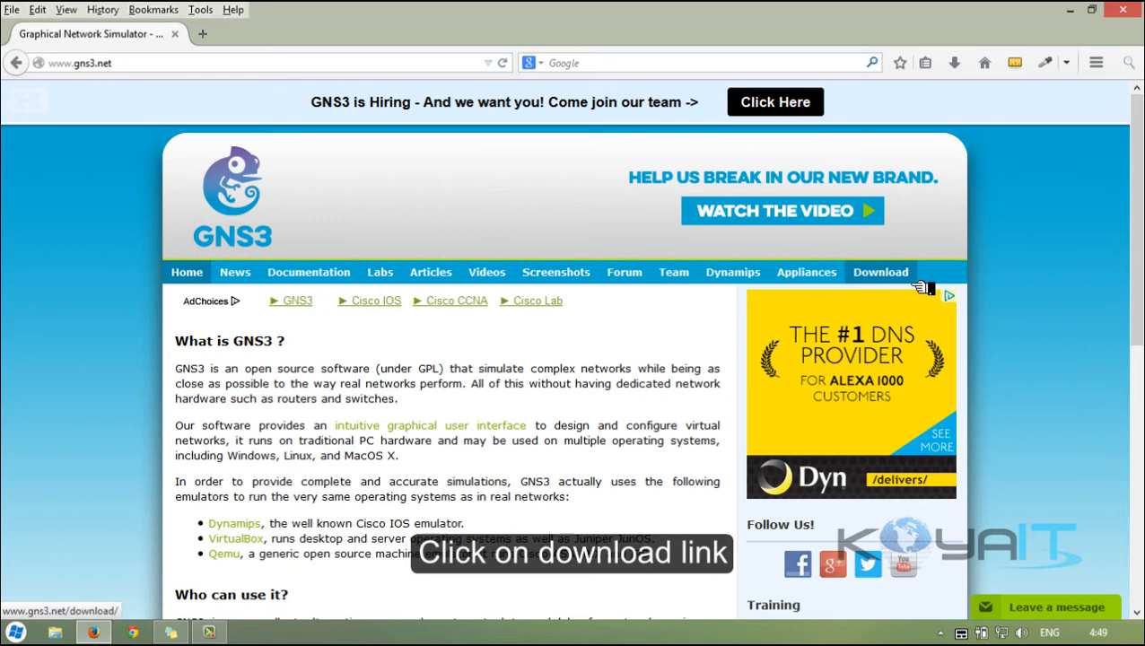
Step: Reach the Windows section of the GNS3 Download page listing the v0.8.7 all-in-one package
click(879, 273)
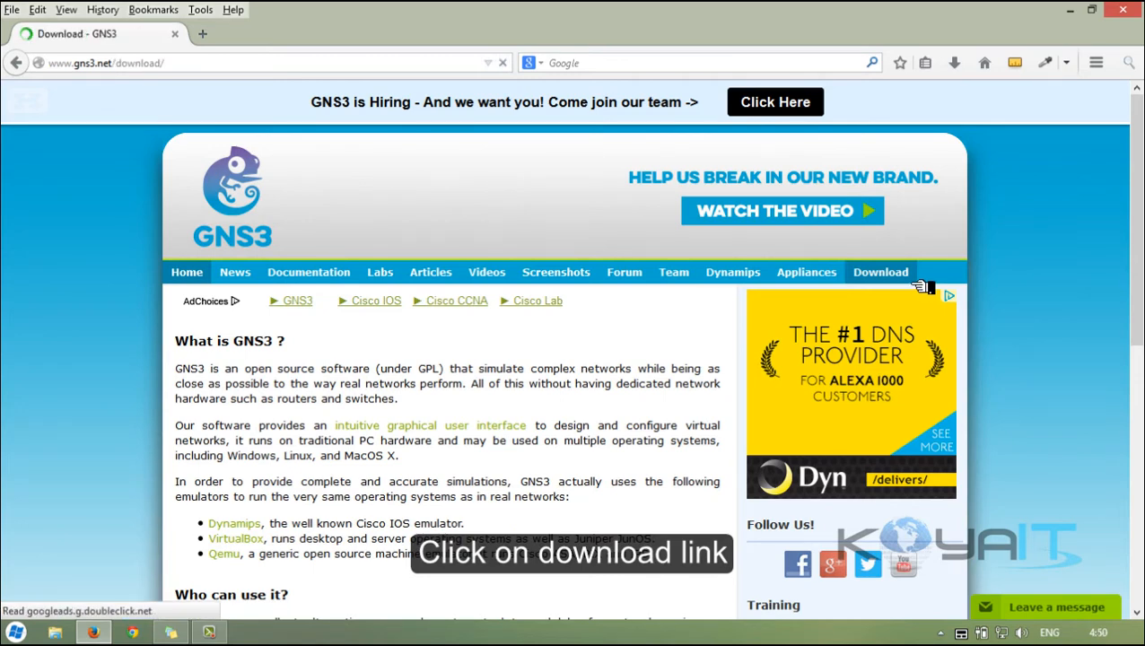
scroll(down, 3)
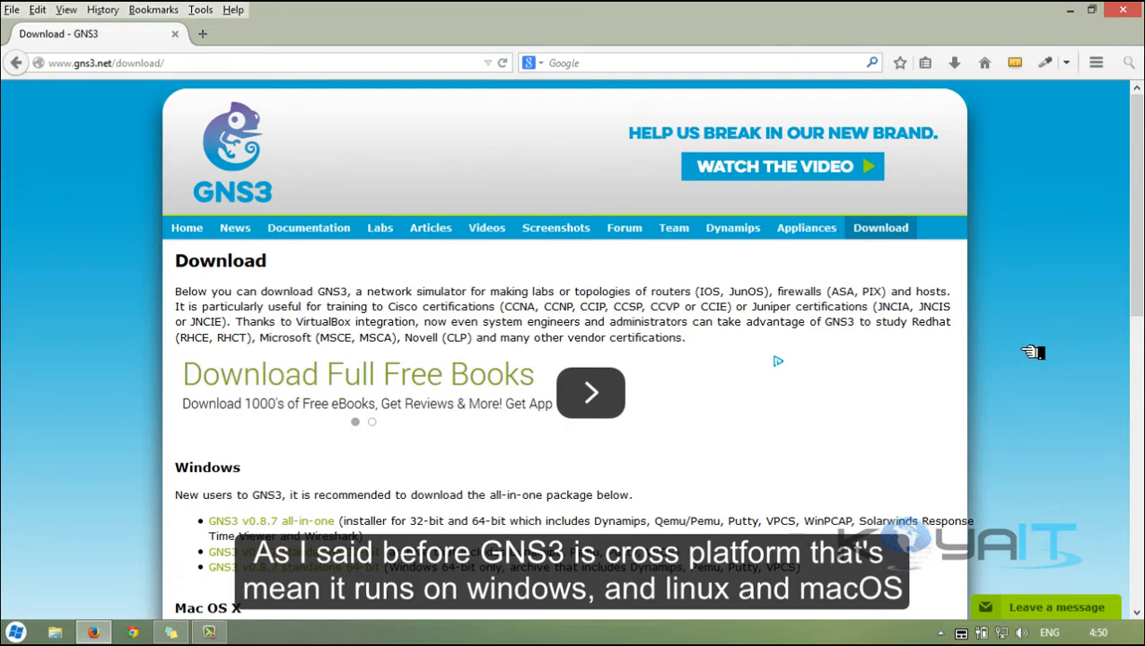
scroll(down, 3)
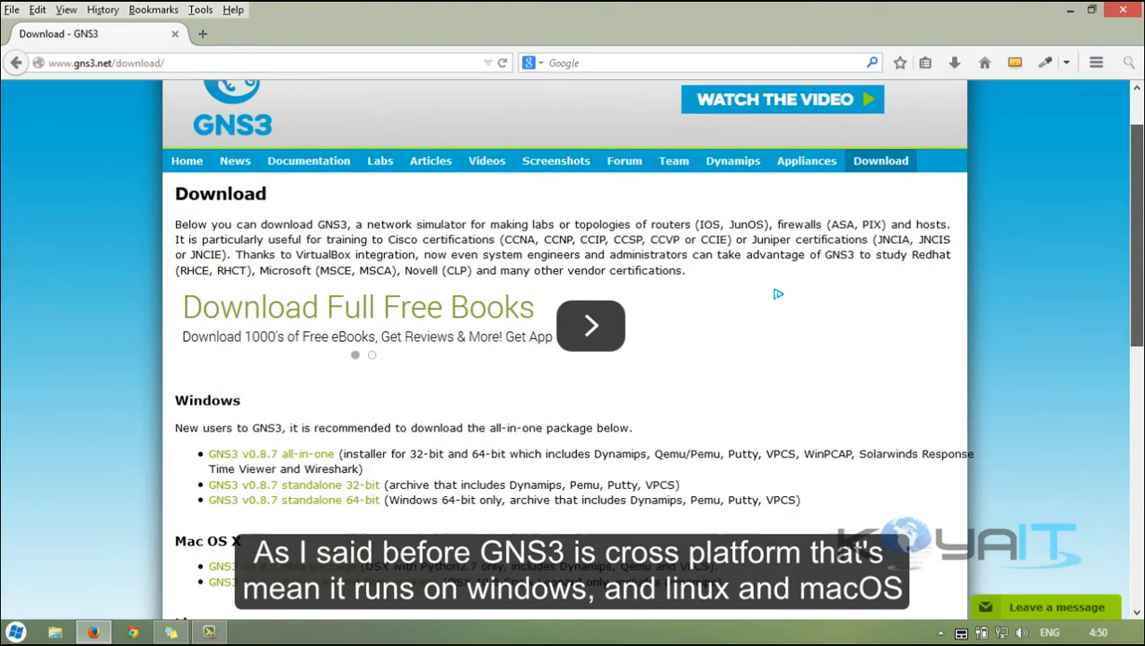
scroll(down, 3)
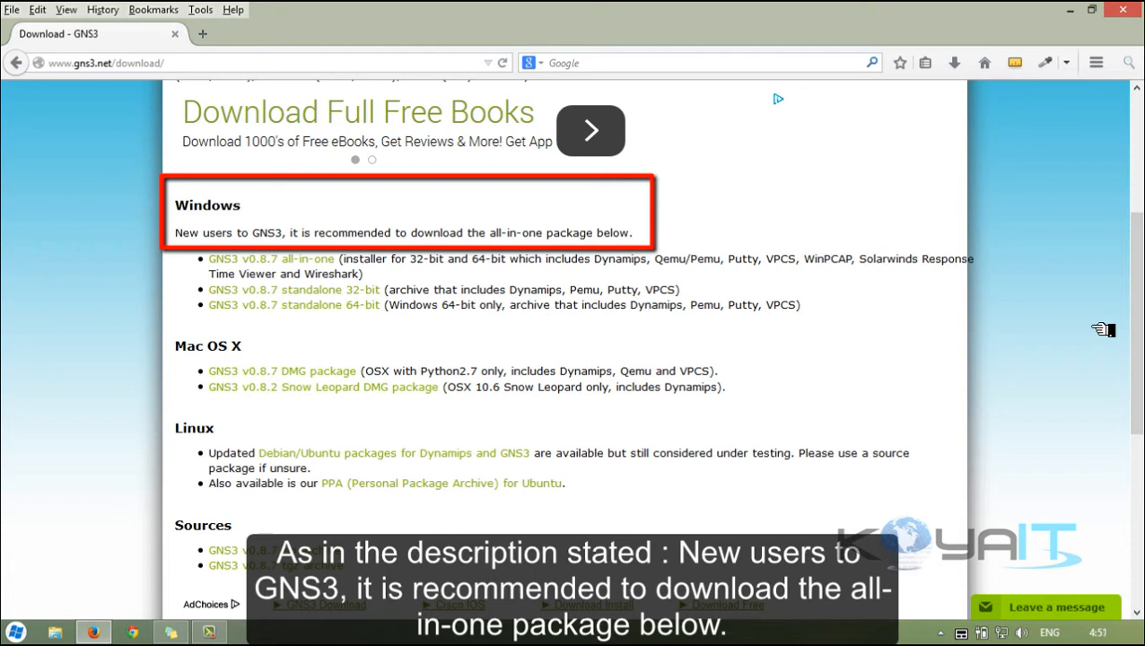
mouse_move(535, 269)
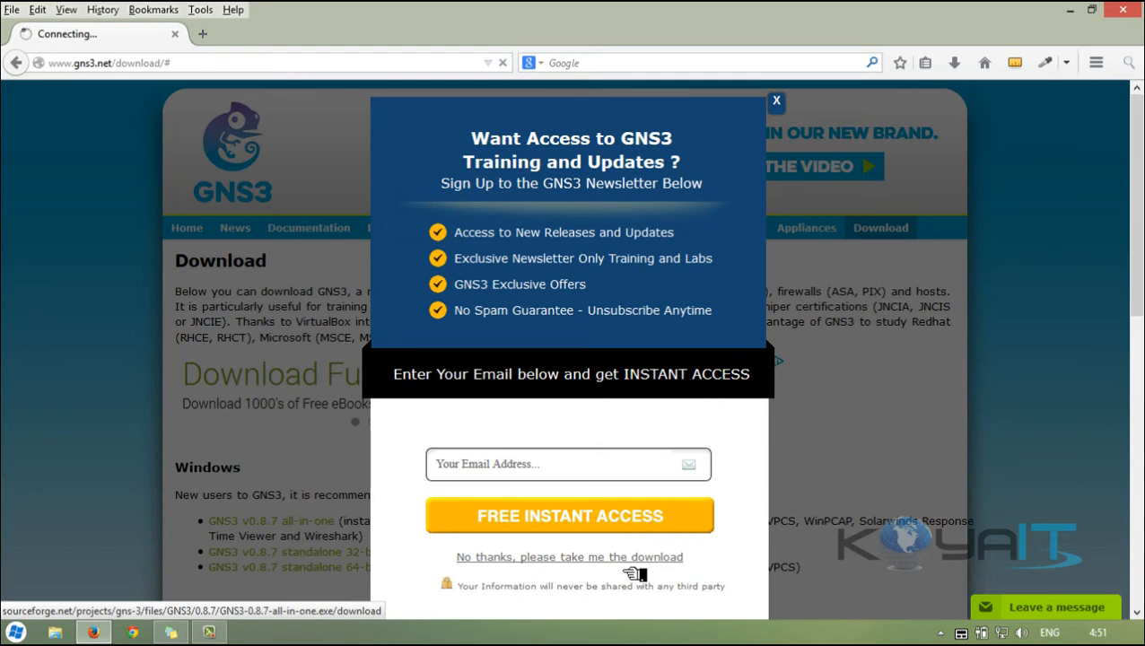
Step: Skip the newsletter and save the GNS3 0.8.7 all-in-one installer to the Desktop, starting the download
click(568, 557)
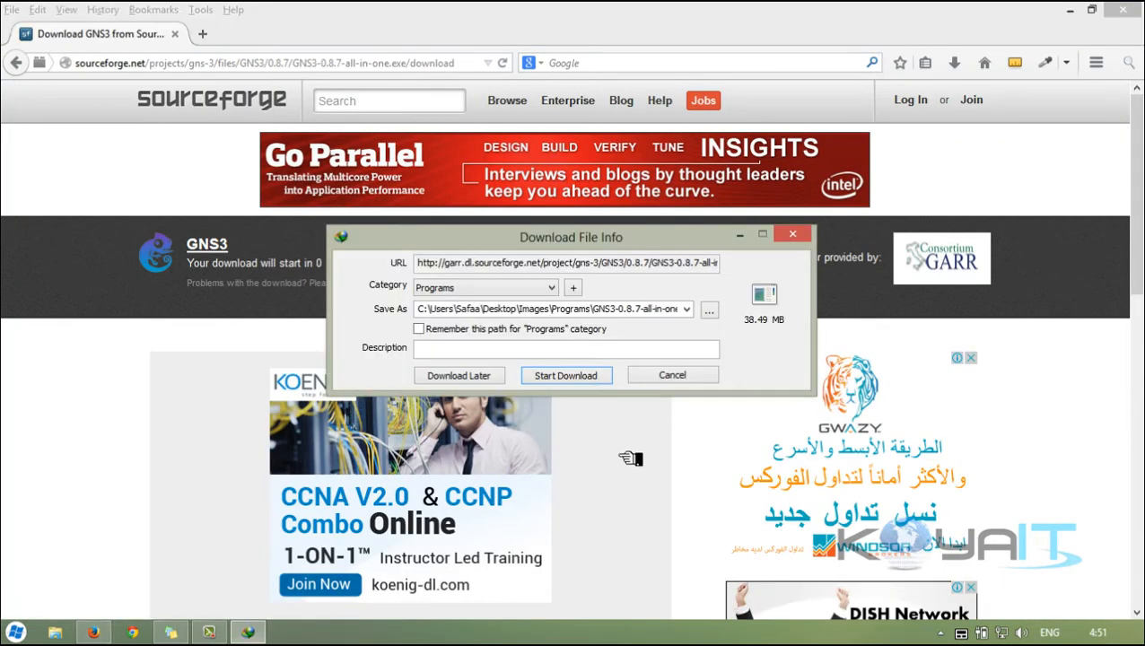
click(709, 309)
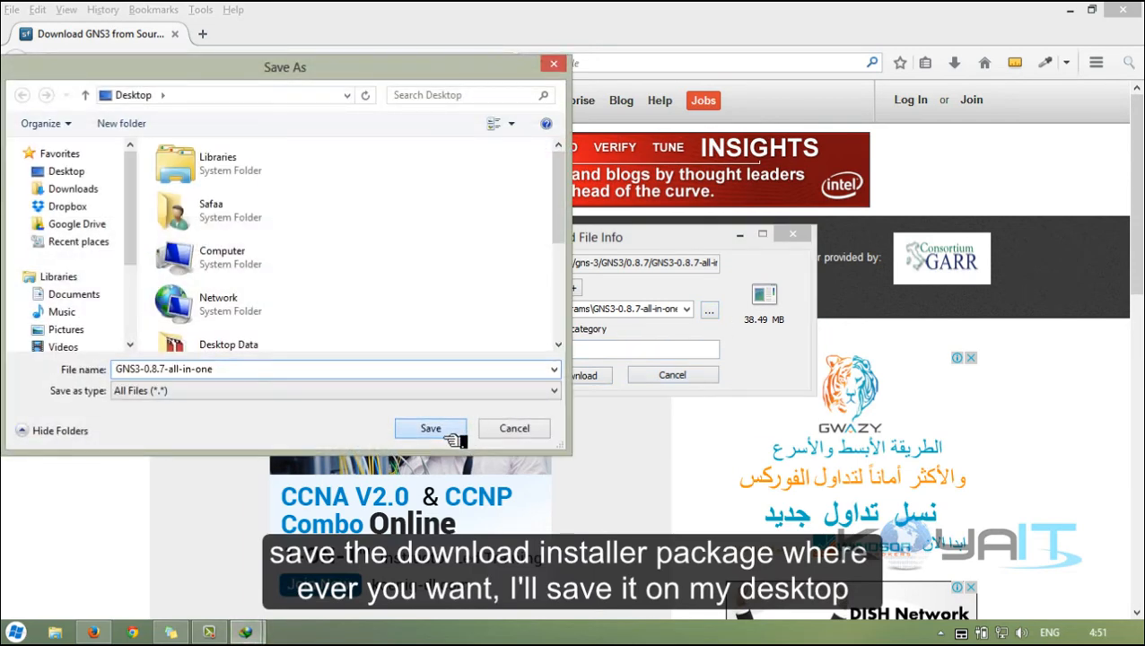
click(431, 427)
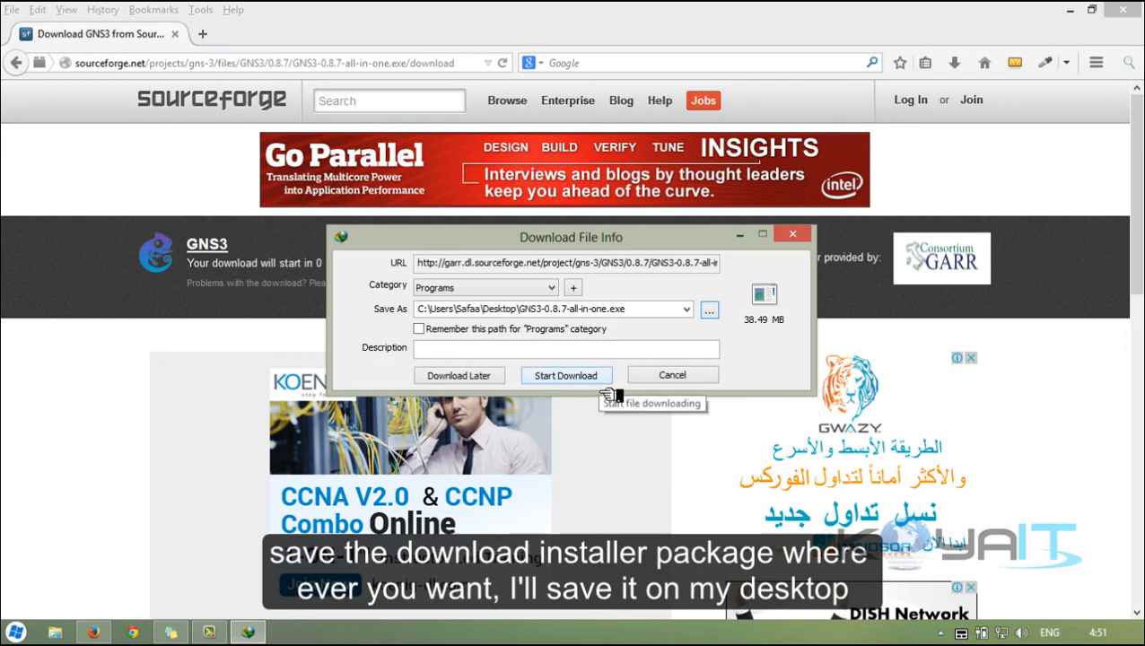
click(565, 375)
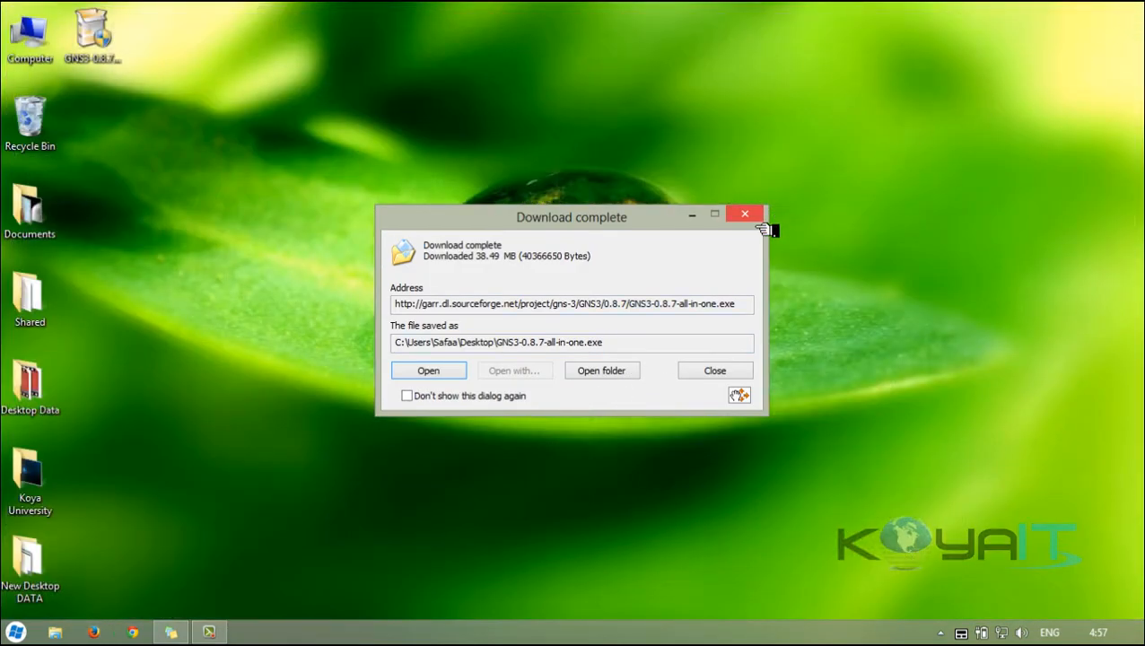
Step: Launch the downloaded installer, accept the GPL license, keep all components and install to the default folder
click(714, 370)
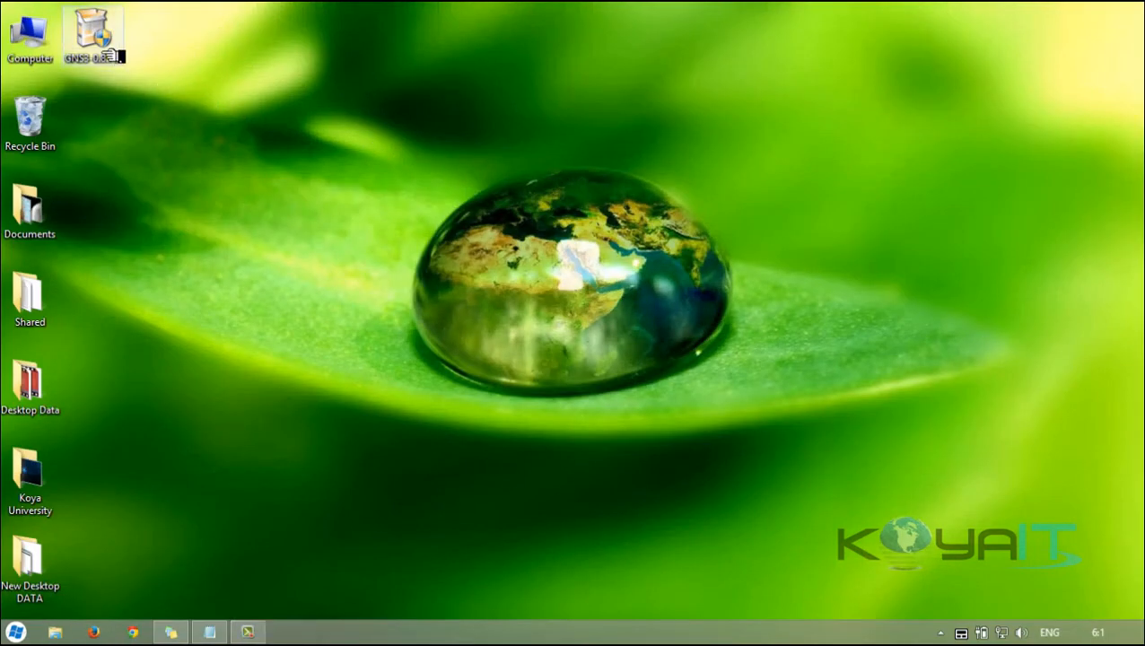
double_click(93, 32)
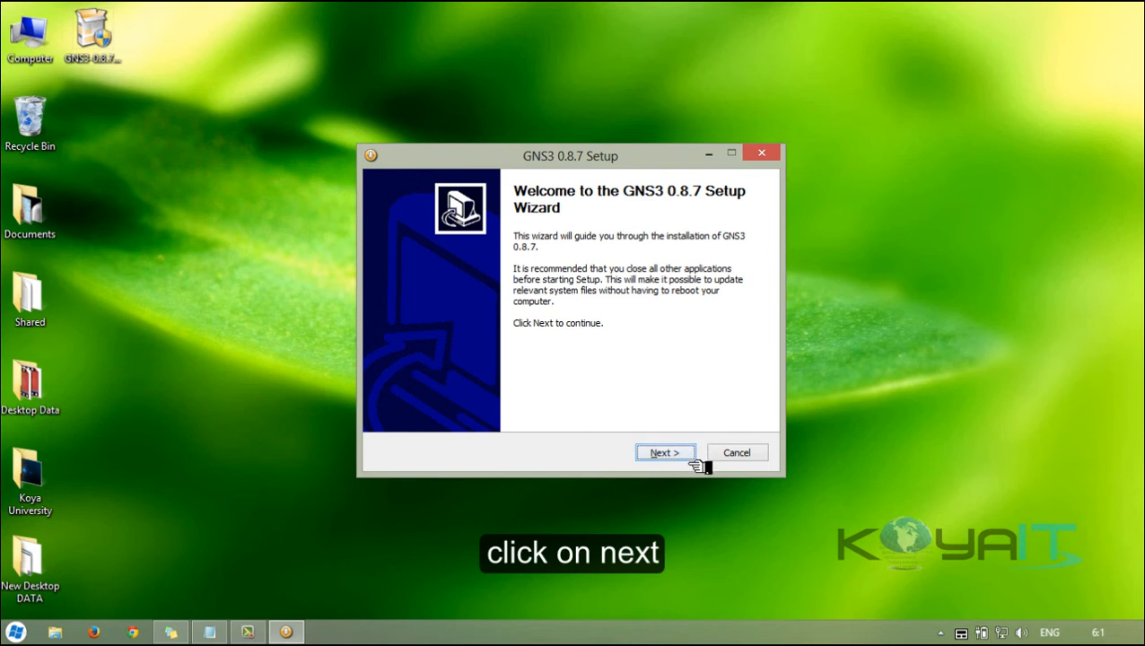
click(664, 452)
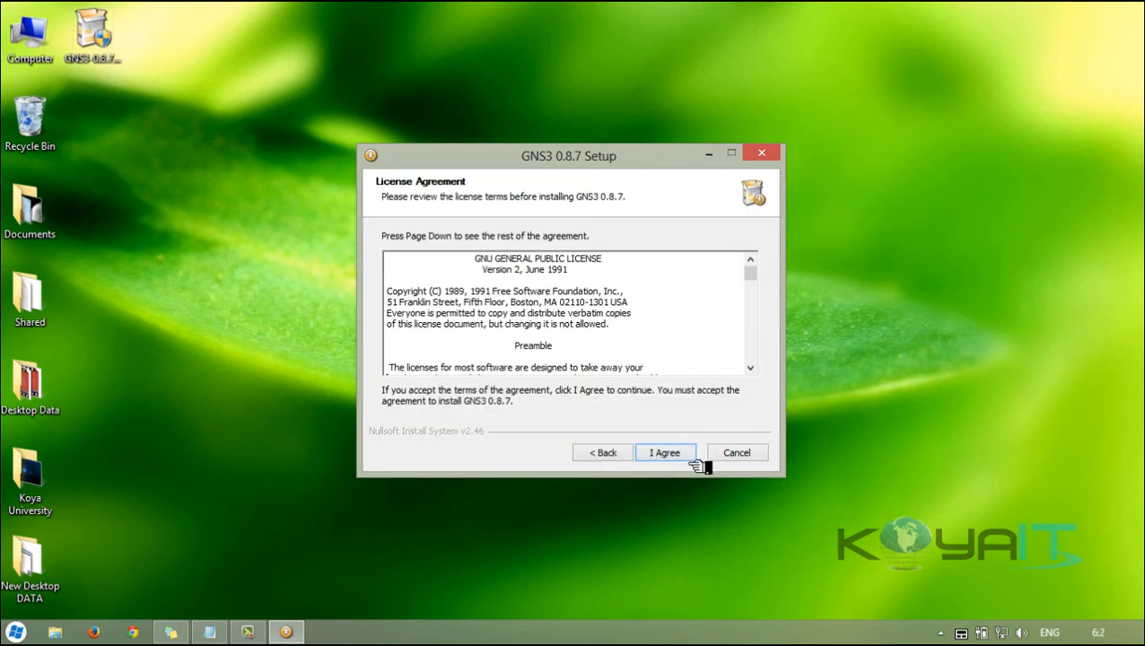
click(664, 452)
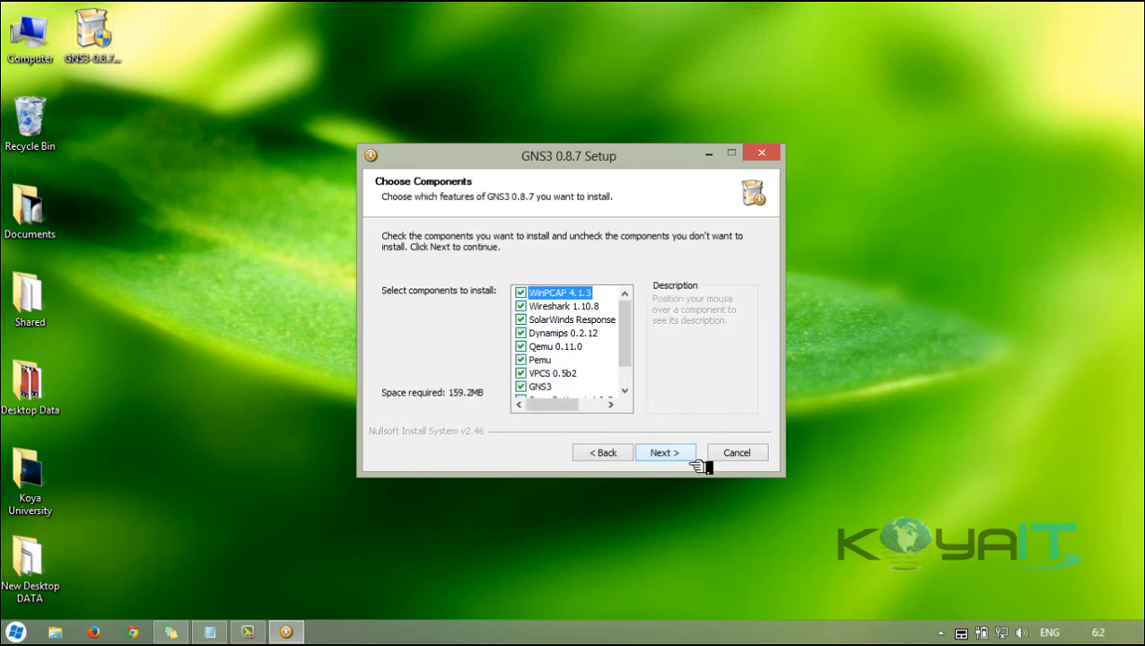
scroll(down, 3)
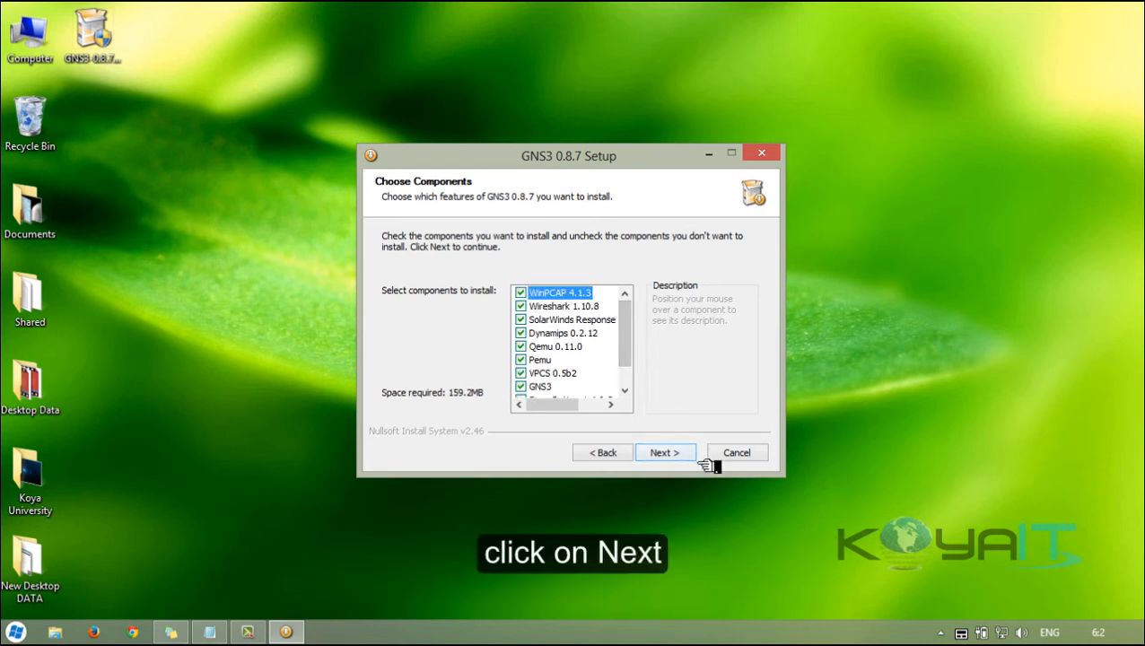
click(663, 452)
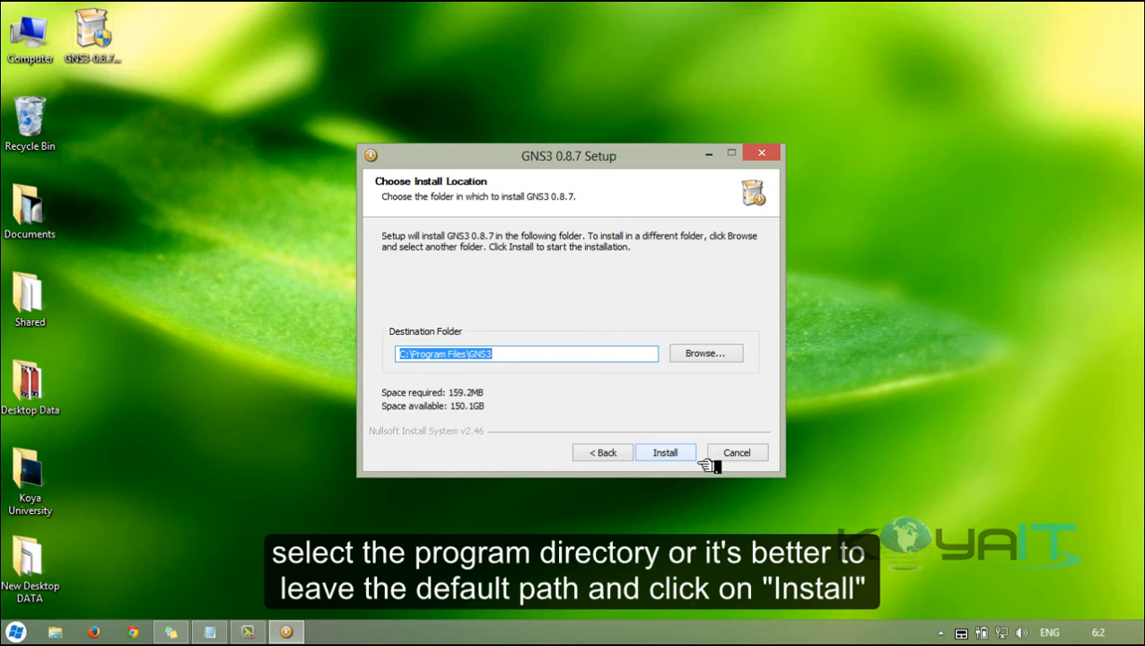
click(664, 452)
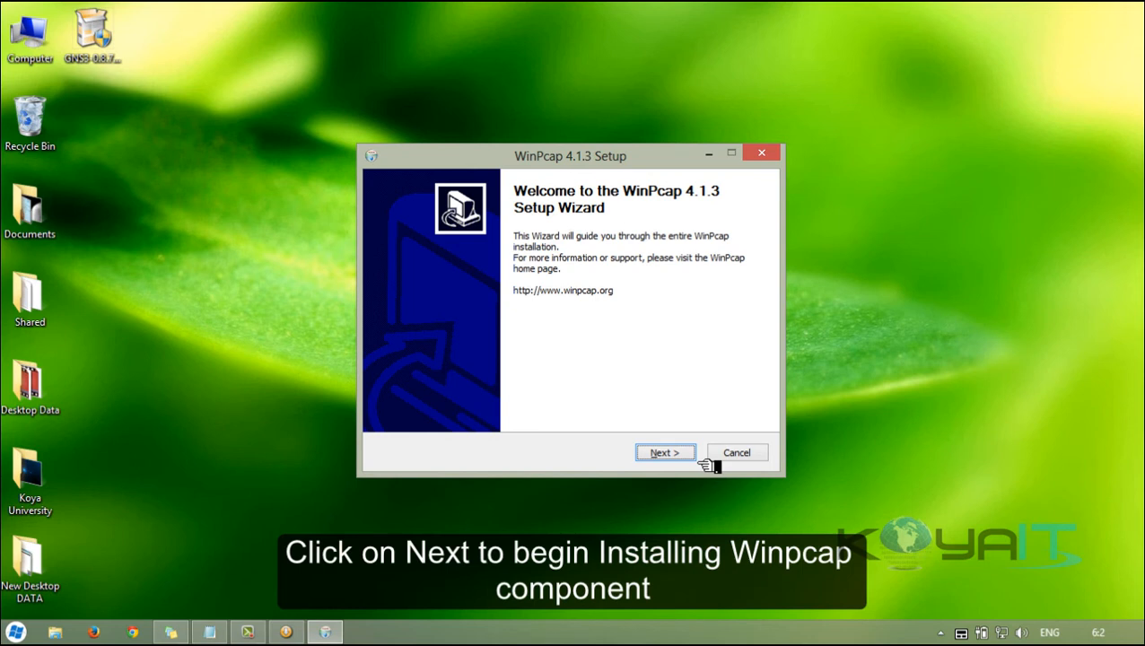
Step: Accept the WinPcap 4.1.3 license, install it and finish its wizard
click(664, 452)
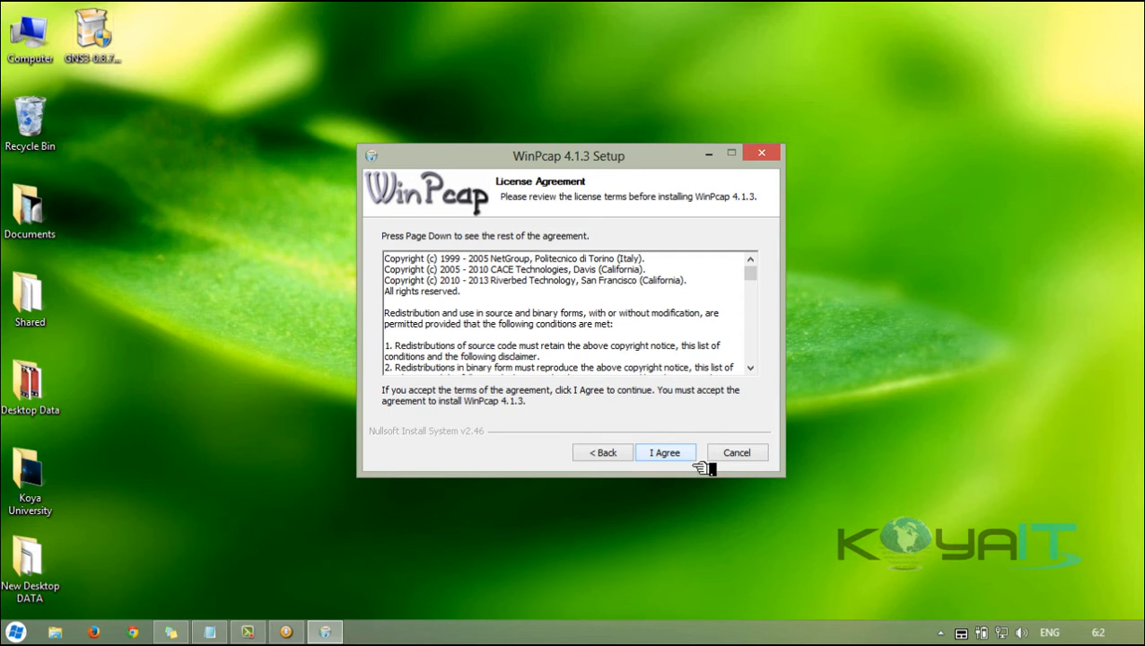
click(663, 452)
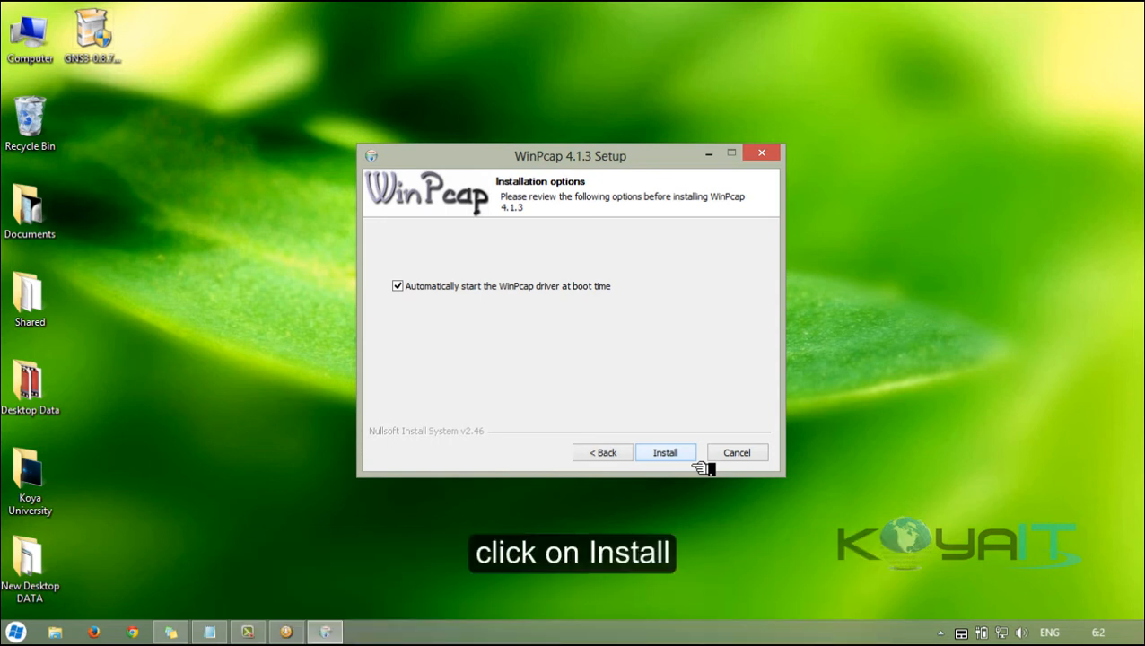
click(664, 452)
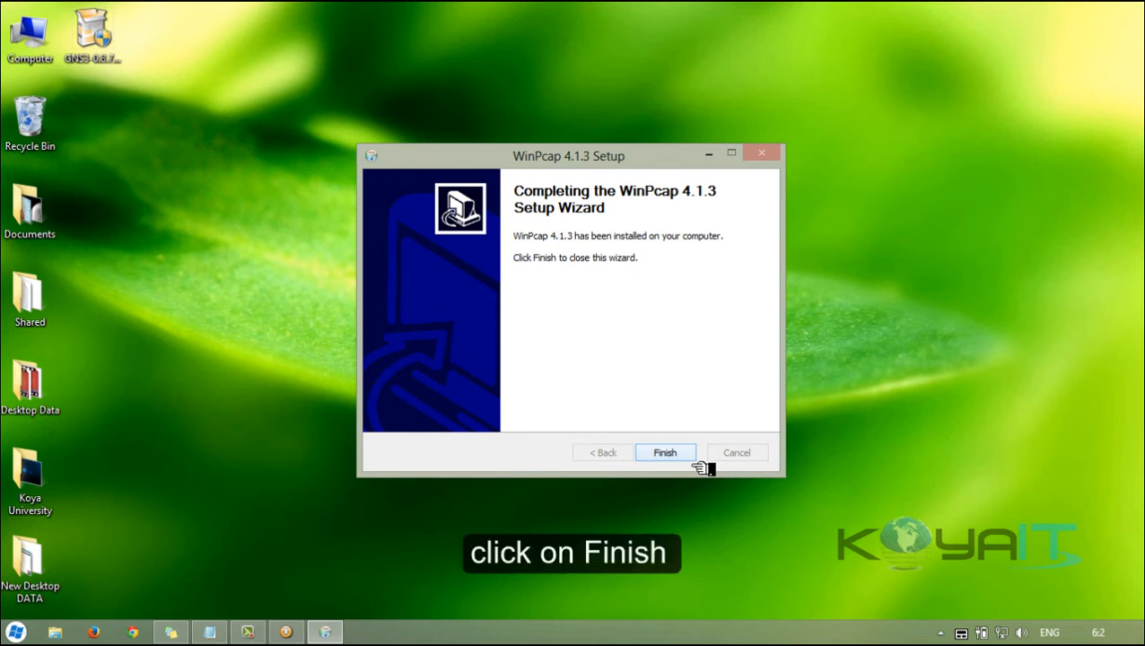
click(664, 452)
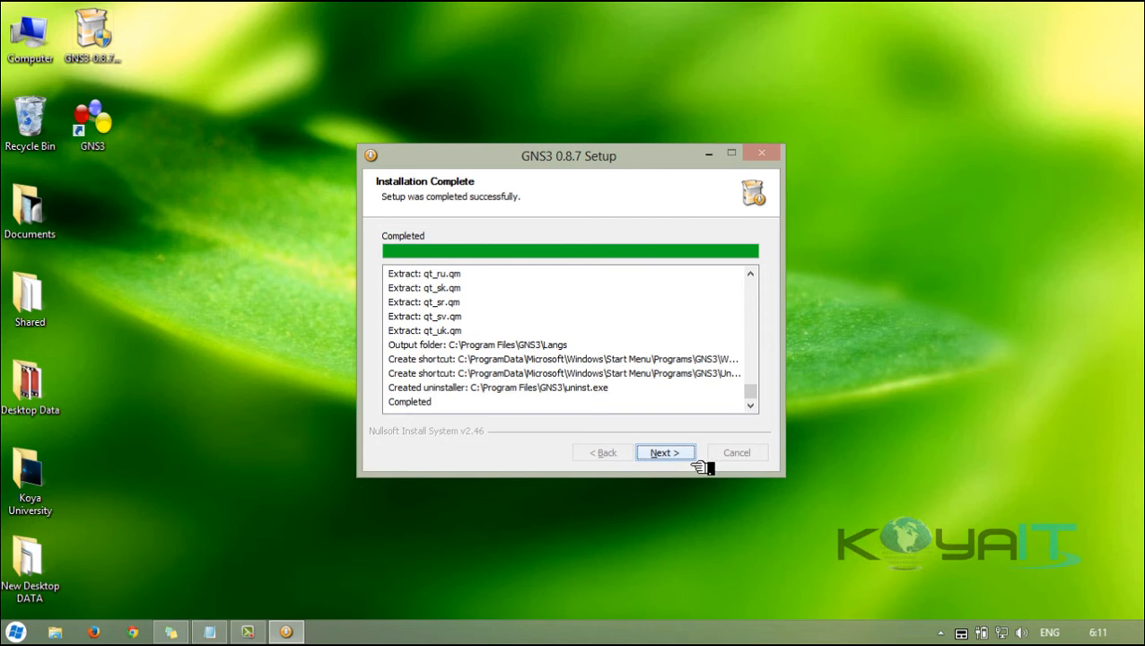
Step: Decline the newsletter sign-up and finish setup with Start GNS3 0.8.7 enabled
click(664, 452)
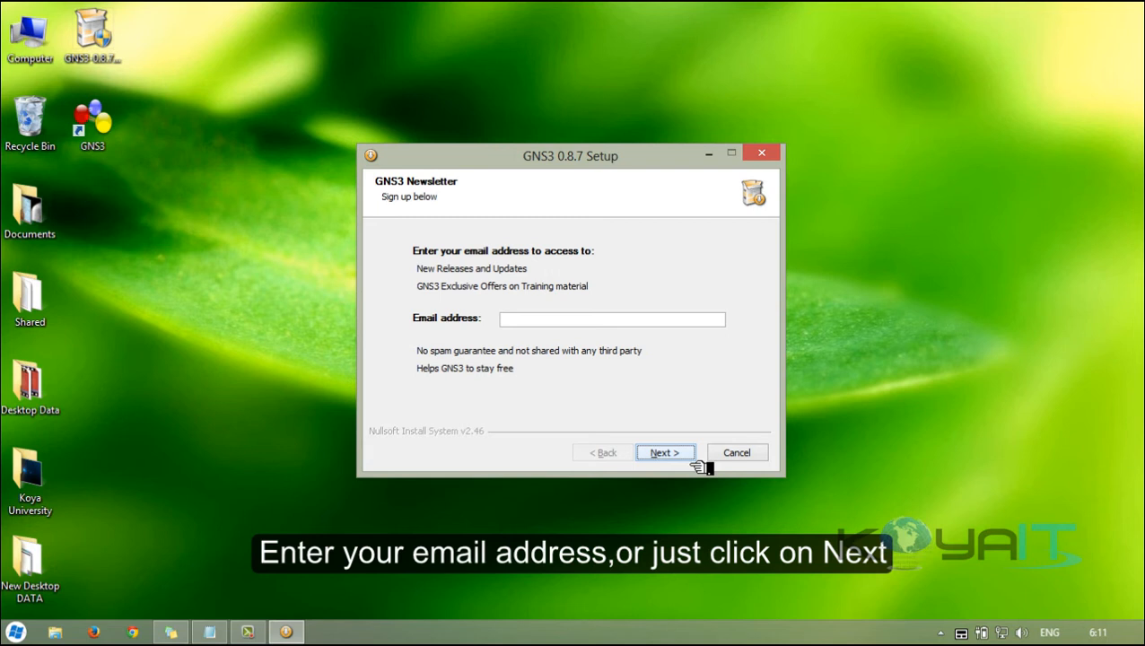
click(663, 452)
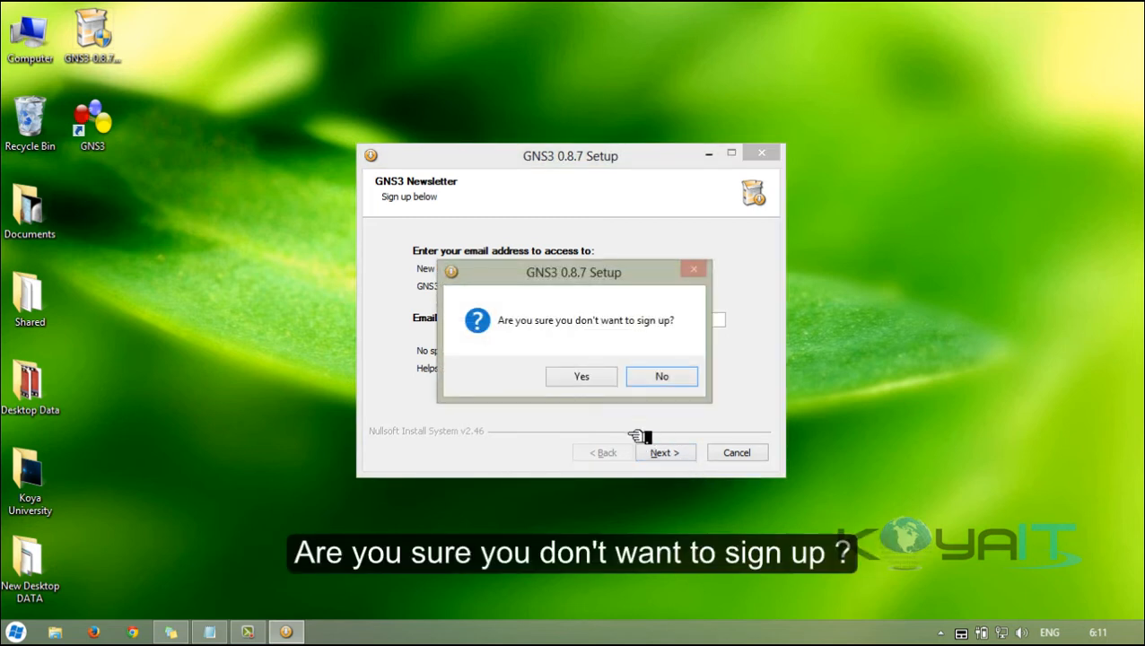
click(581, 377)
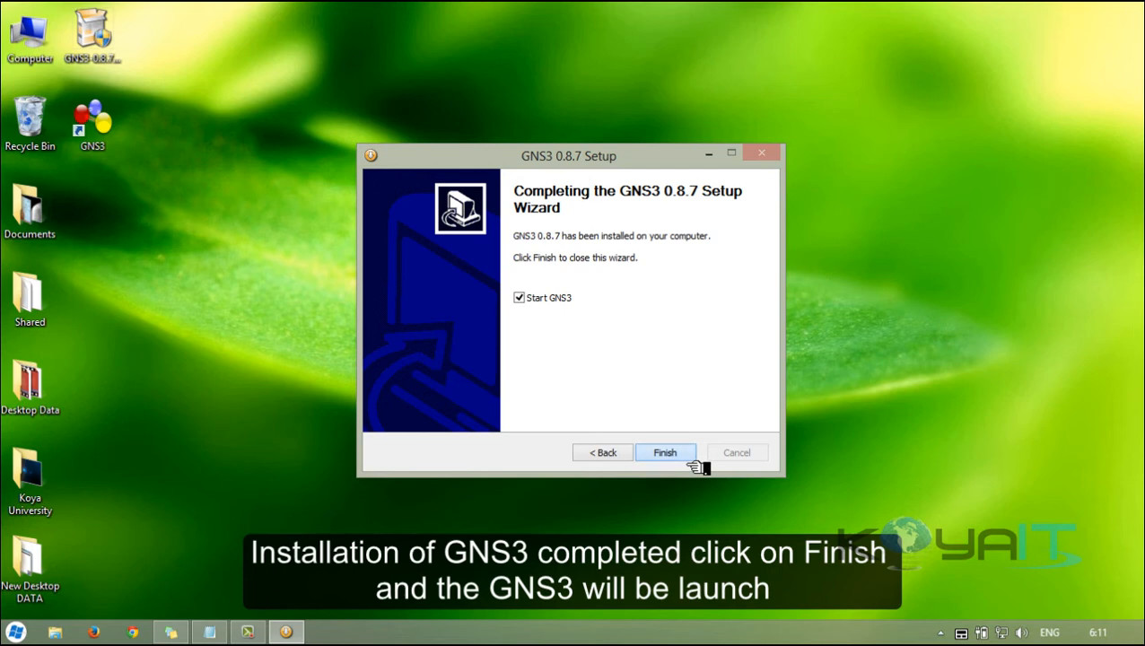
click(664, 452)
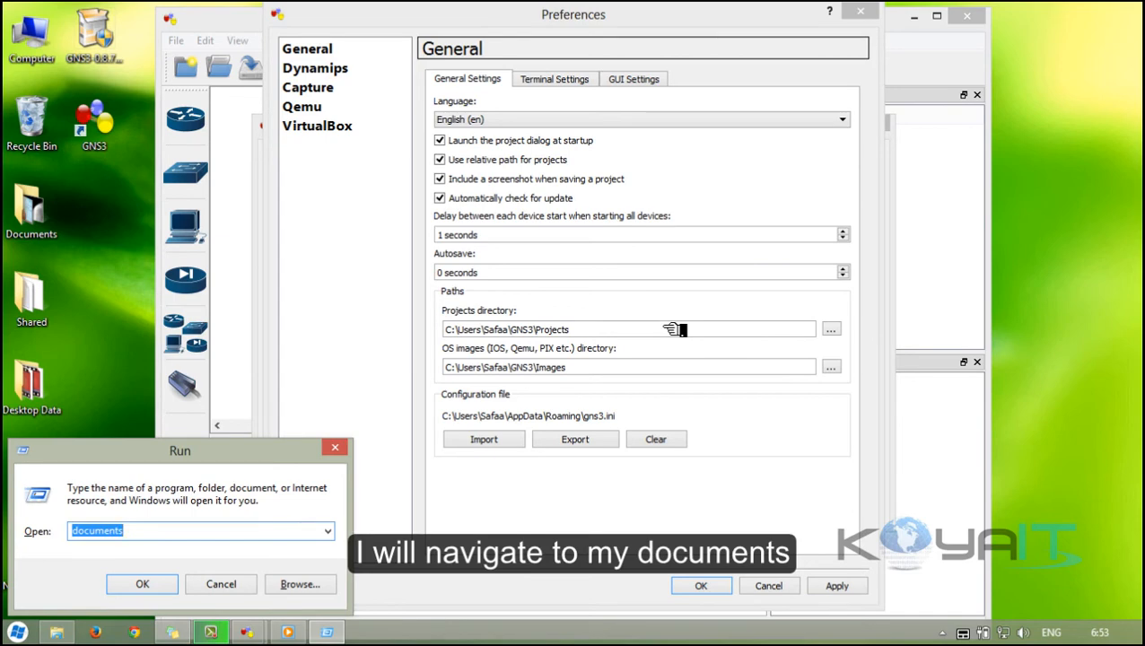
Step: Run 'Documents' to bring up the My Documents folder in File Explorer
click(142, 585)
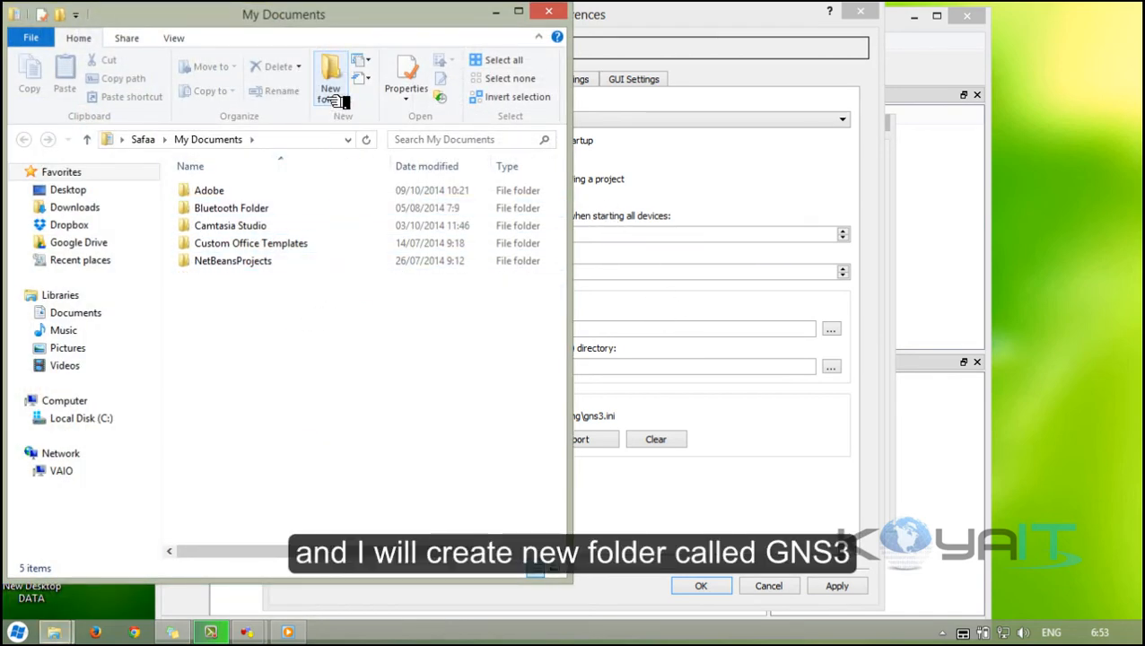
Step: Create a GNS3 folder in My Documents holding Projects and OS images subfolders, with the c3725 IOS image selected
click(330, 81)
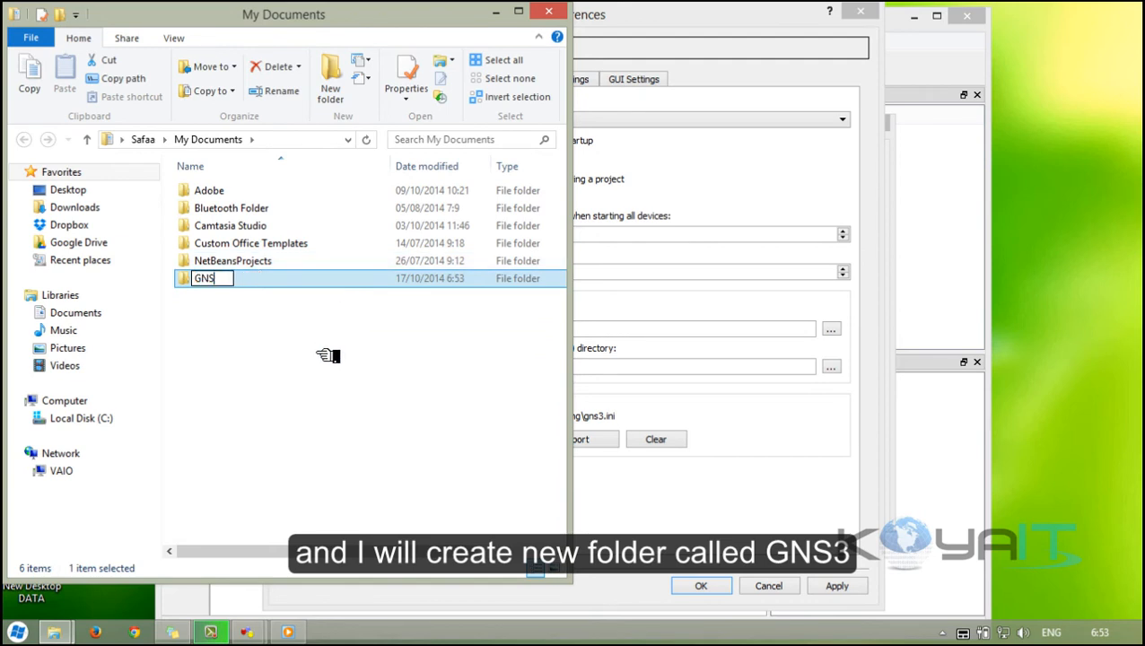
key(Return)
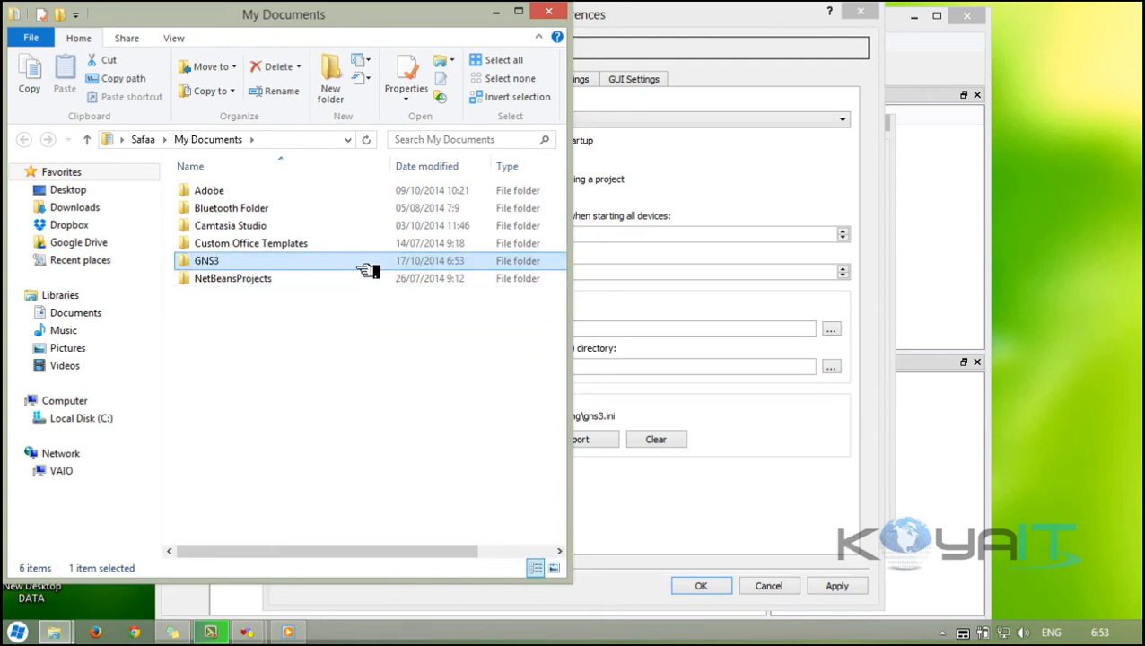
double_click(206, 260)
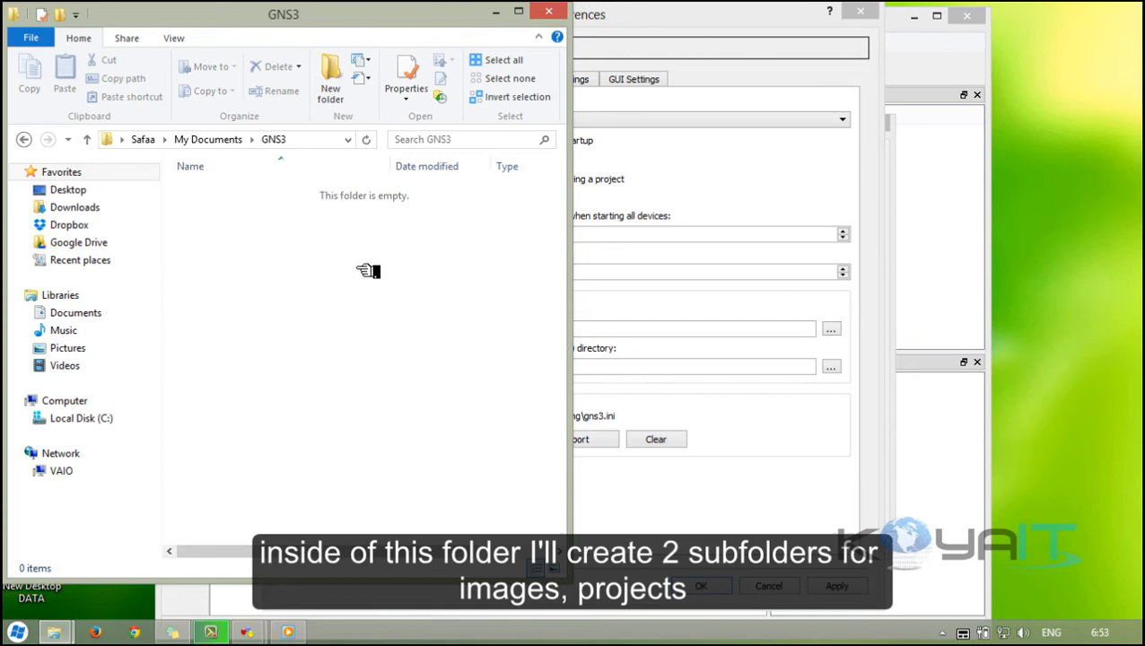
click(330, 79)
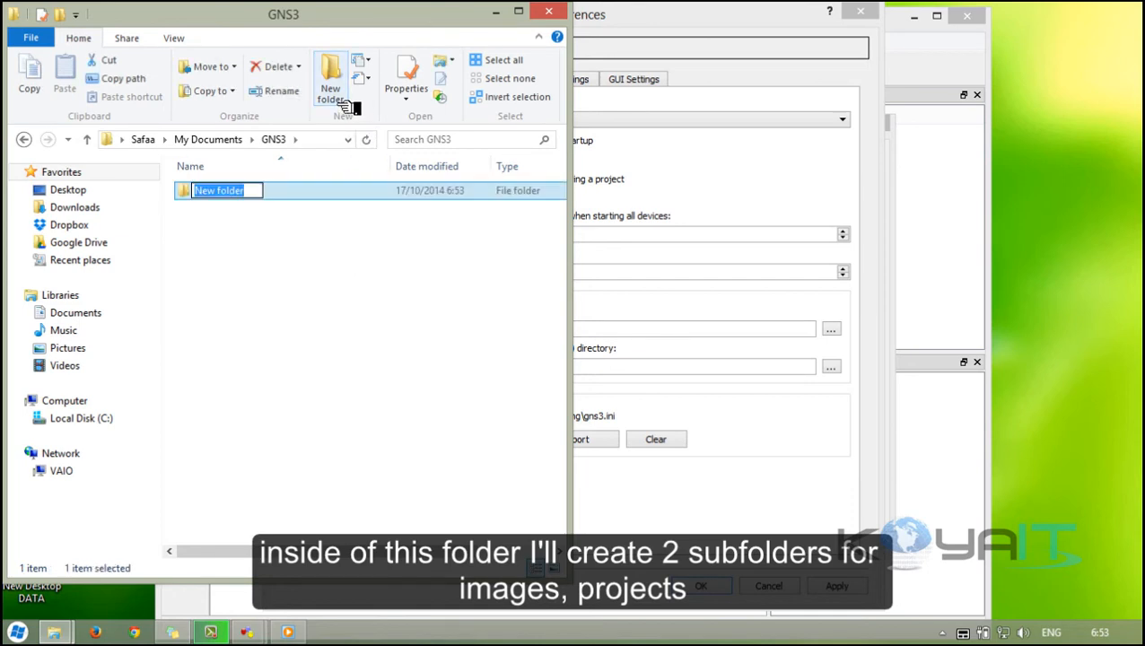
text(Projects)
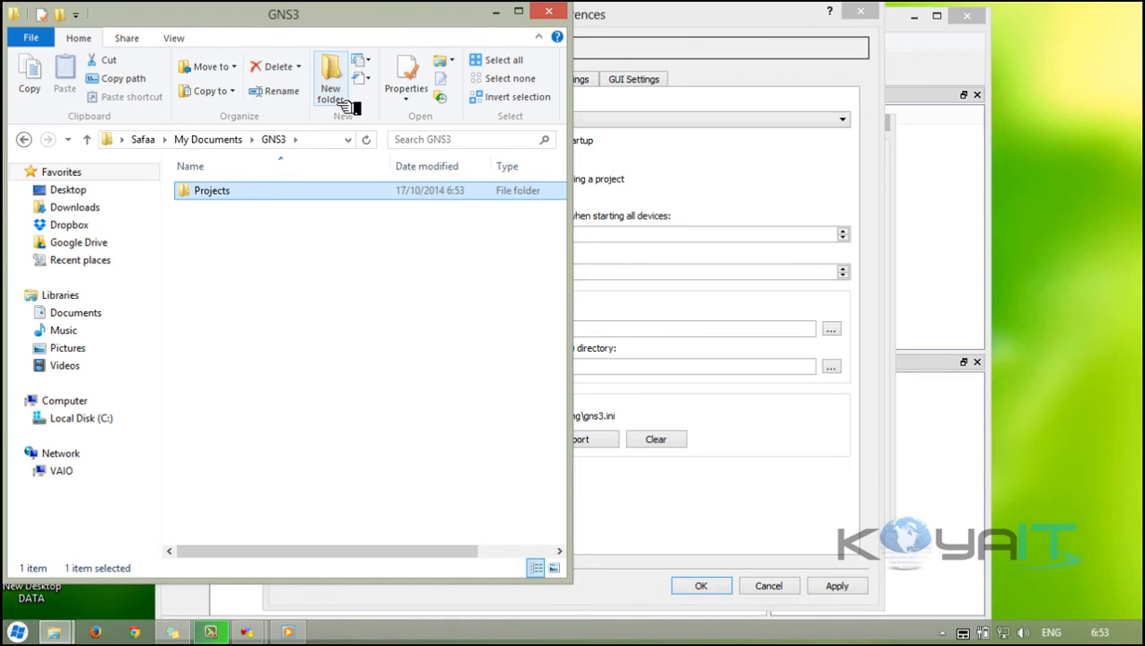
click(330, 79)
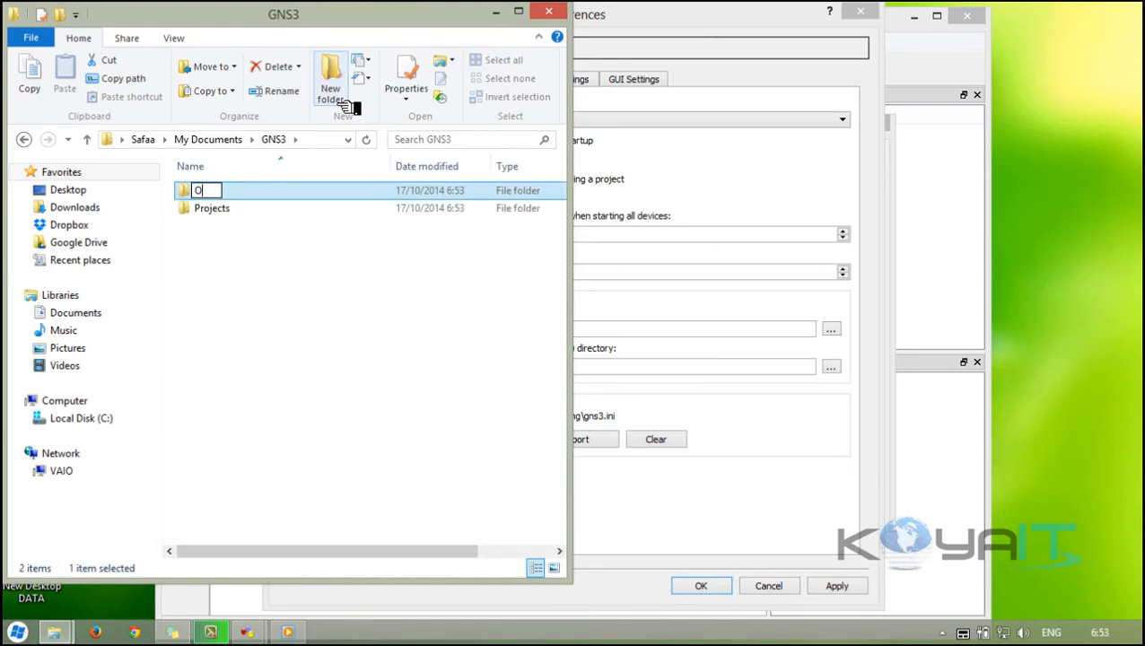
text(S images)
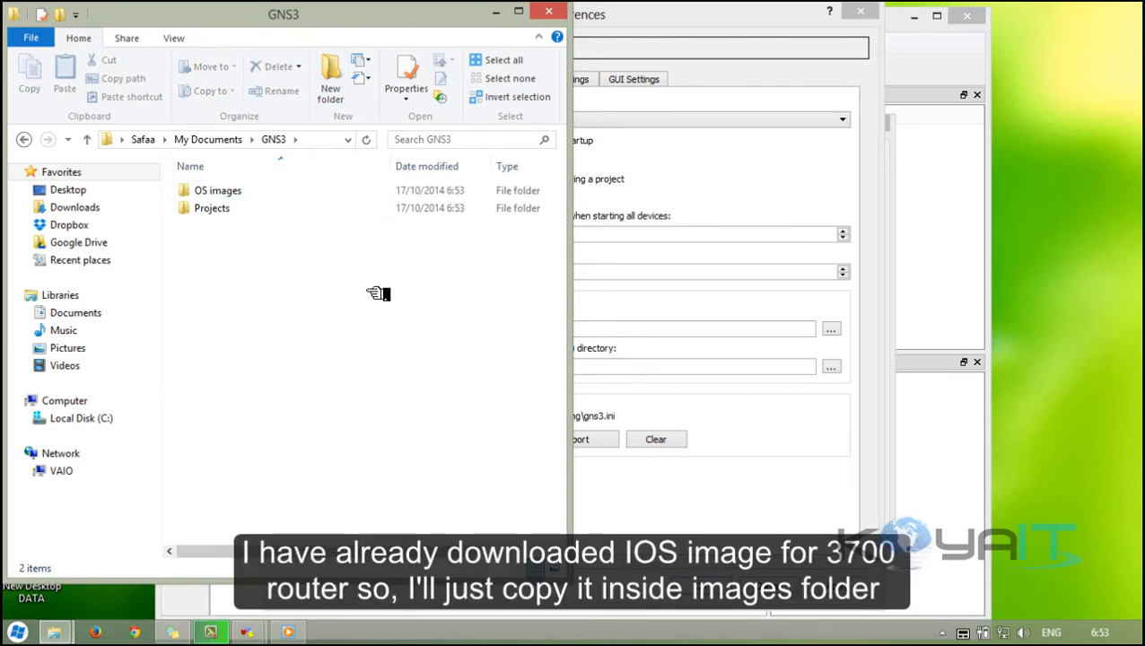
mouse_move(296, 278)
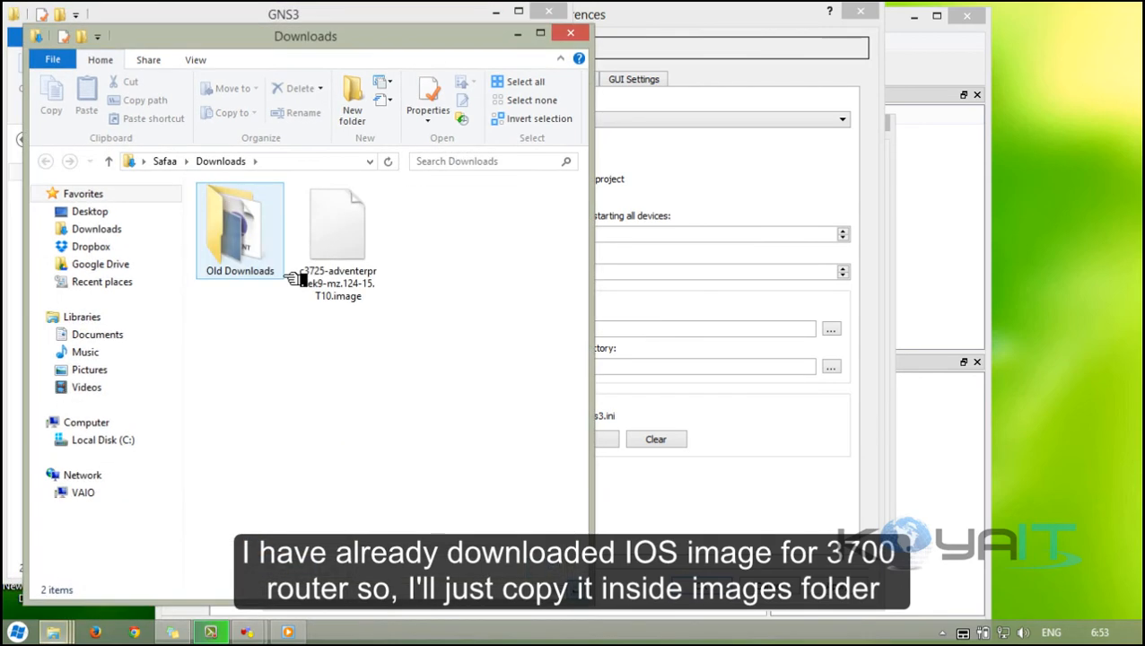
click(337, 224)
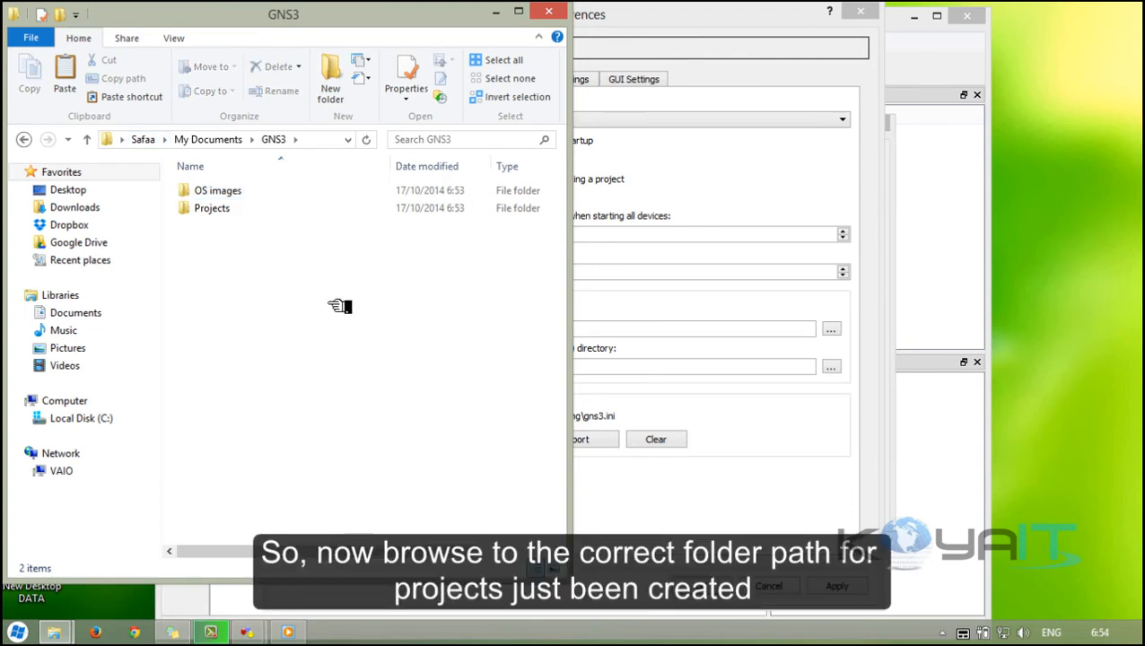
mouse_move(821, 348)
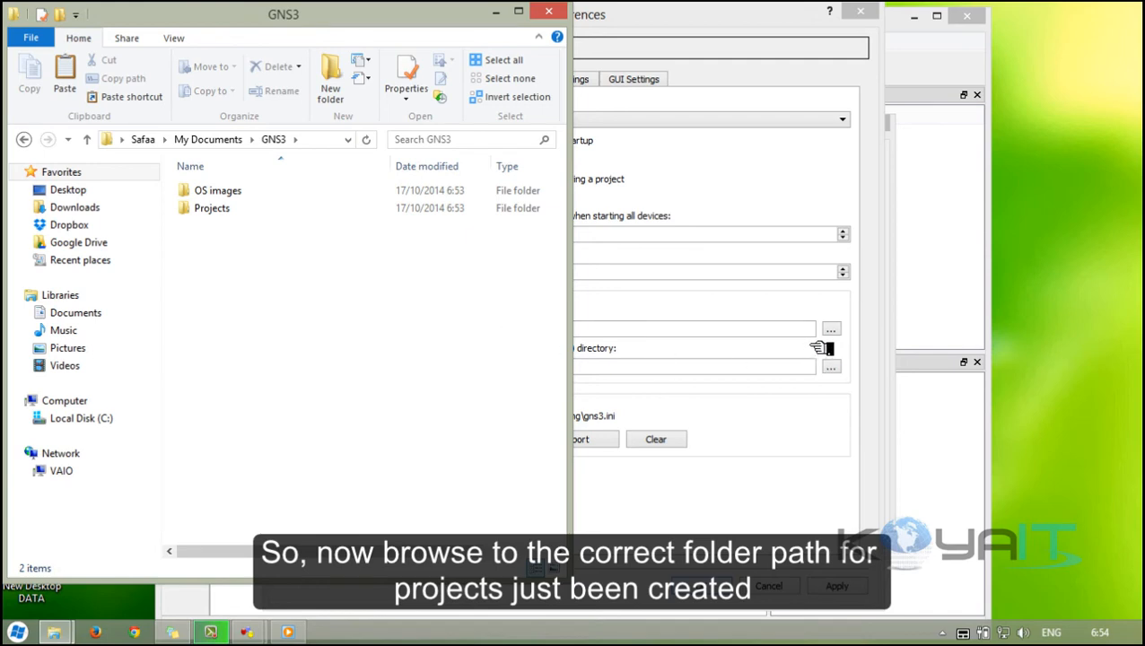
Step: Point the projects directory to Documents\GNS3\Projects
click(574, 14)
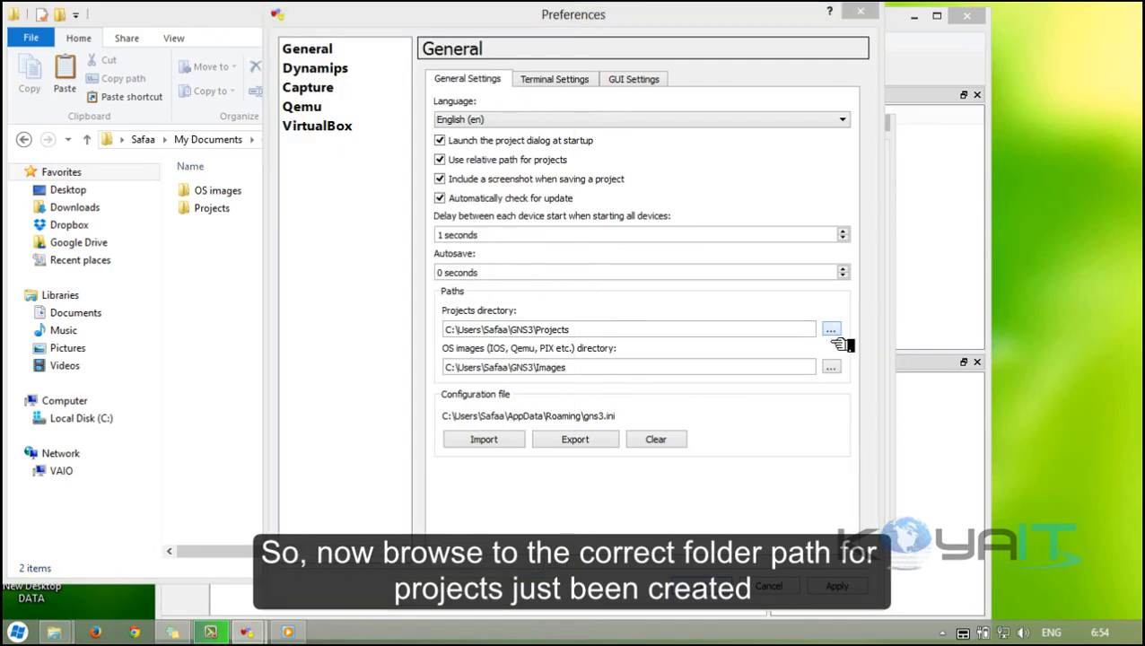
click(829, 330)
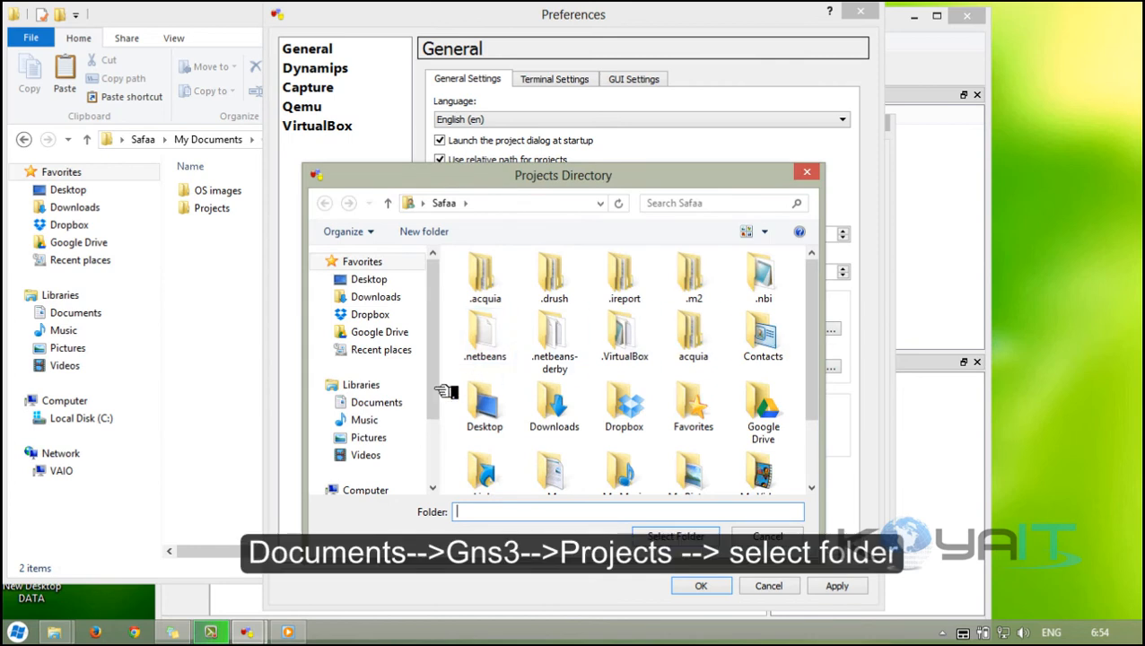
click(377, 402)
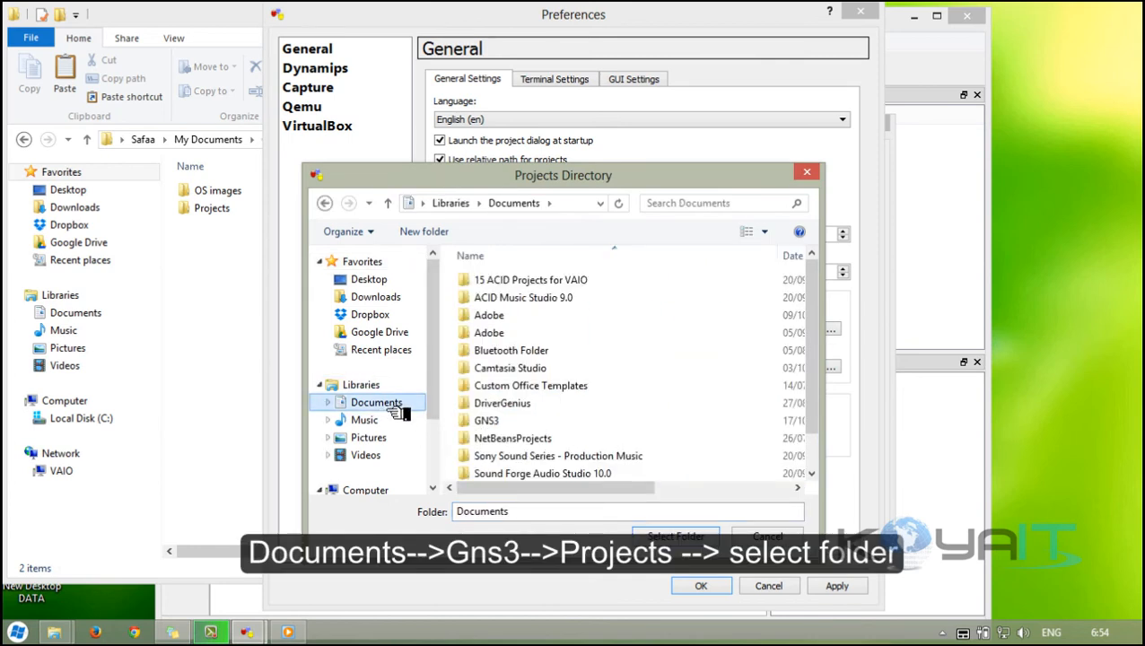
double_click(486, 420)
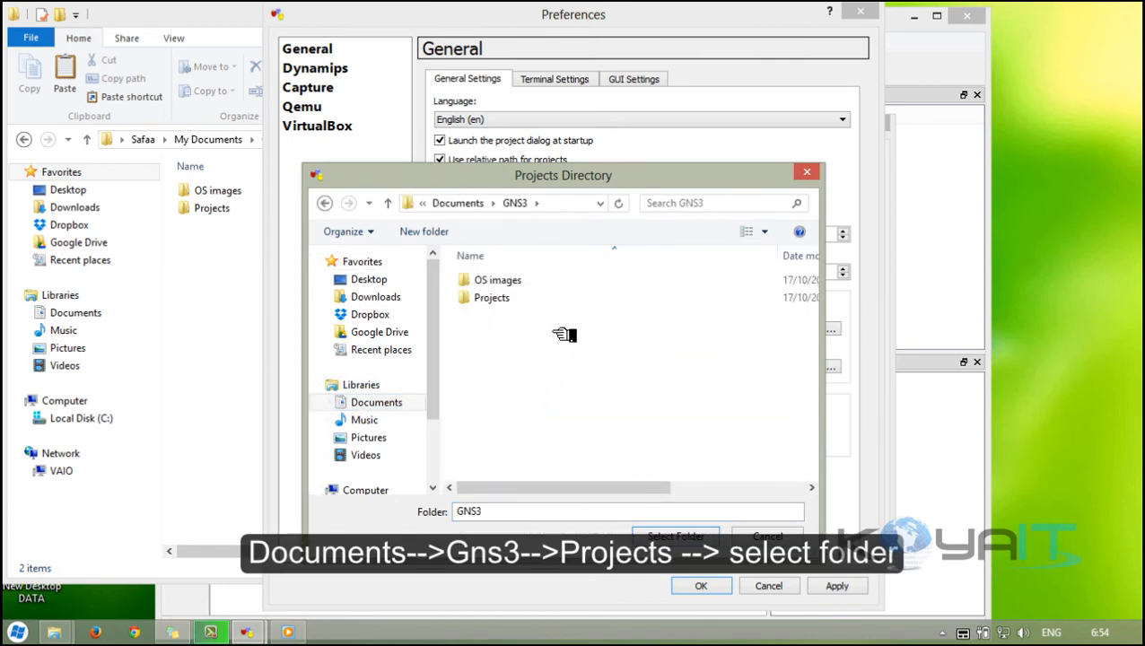
double_click(491, 298)
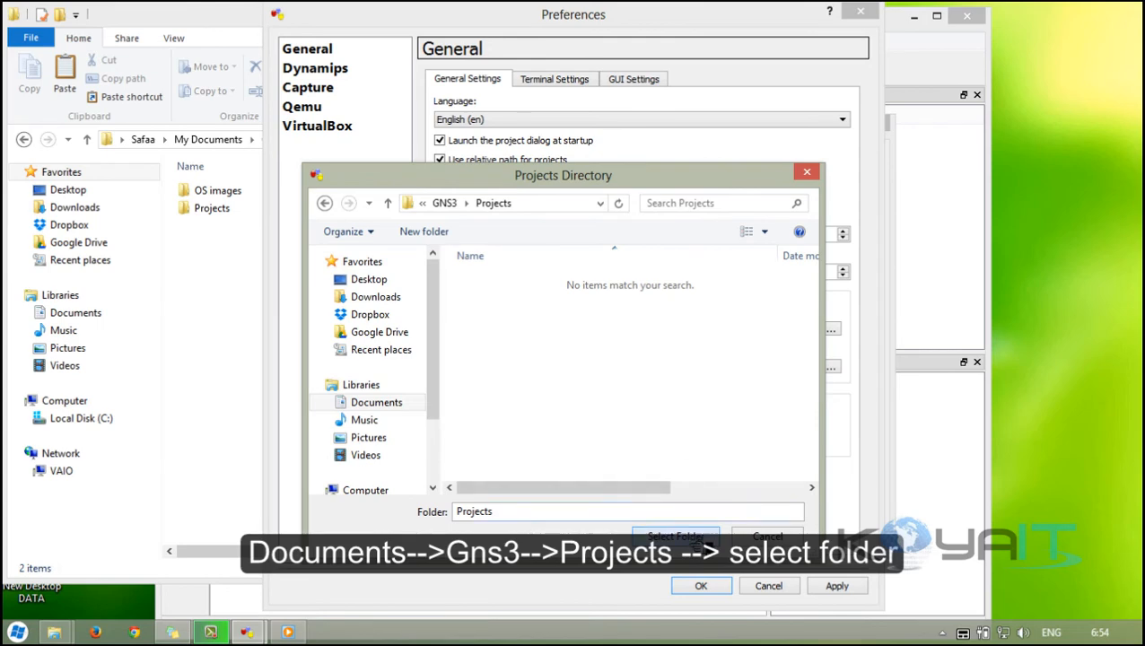
click(675, 535)
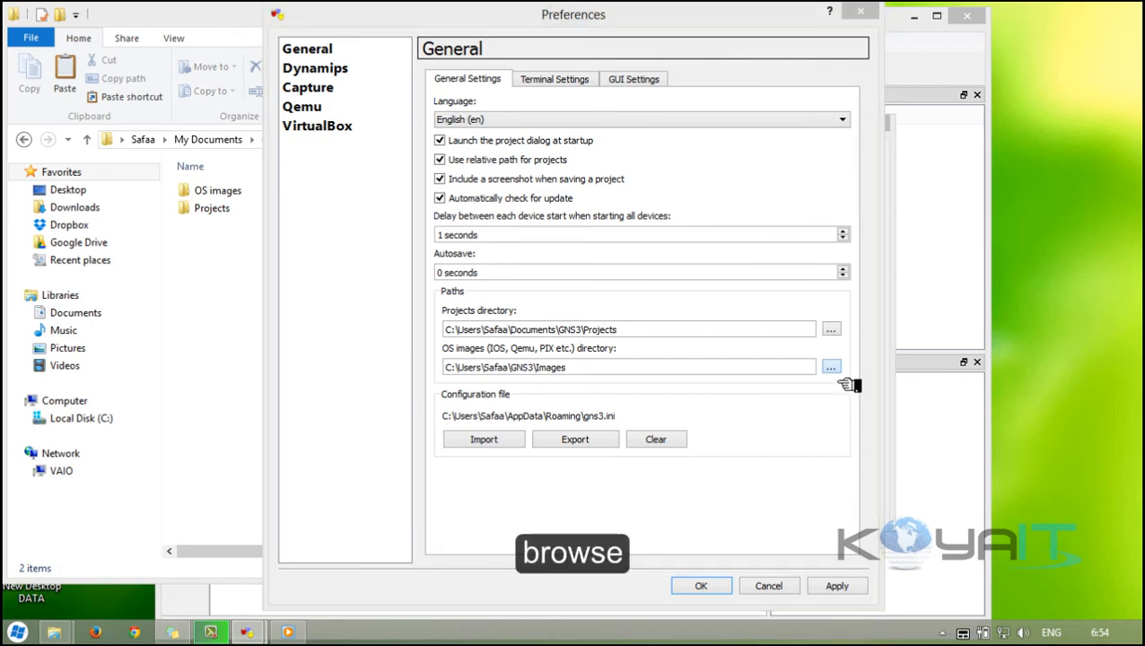
Step: Point the OS images directory to Documents\GNS3\OS images
click(831, 366)
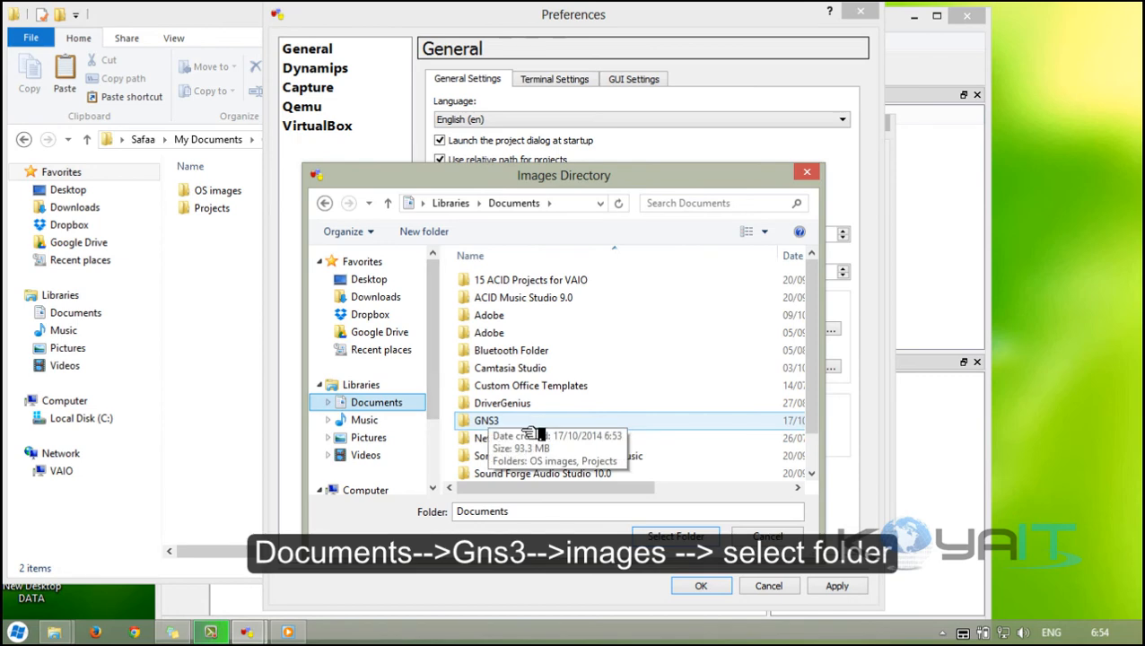
double_click(486, 420)
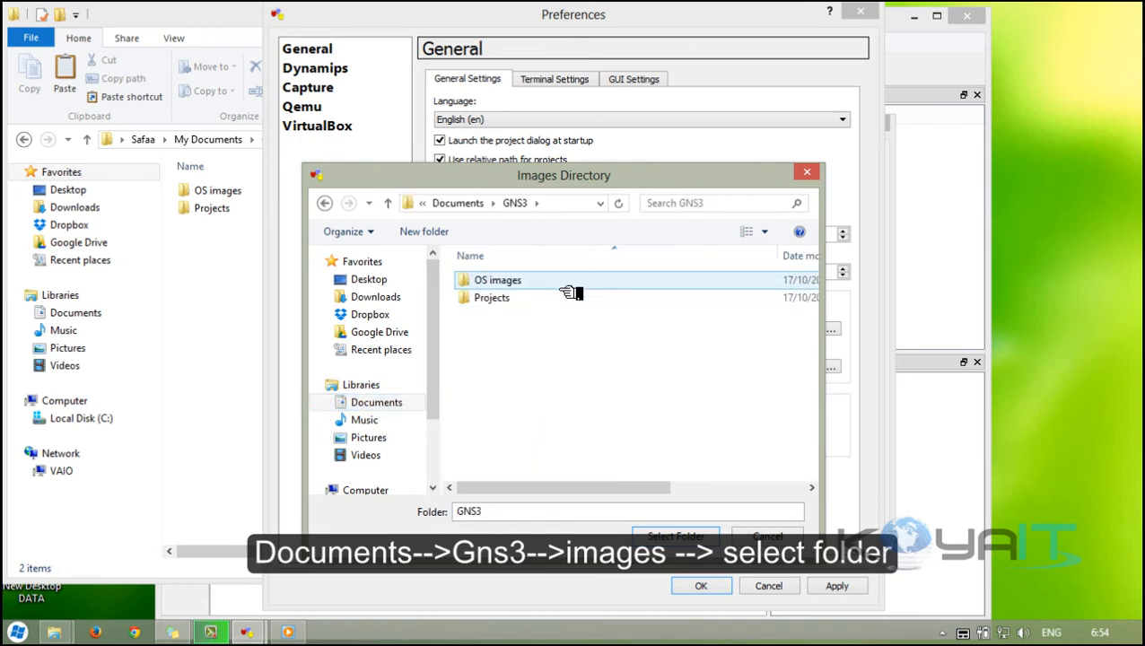
double_click(497, 280)
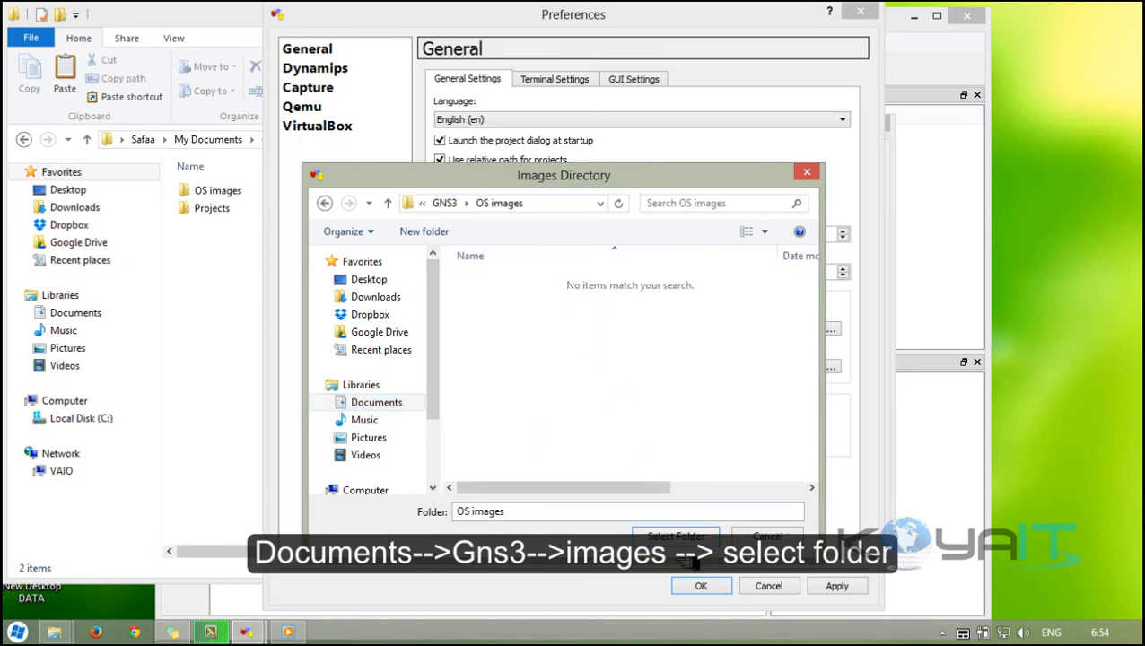
click(676, 535)
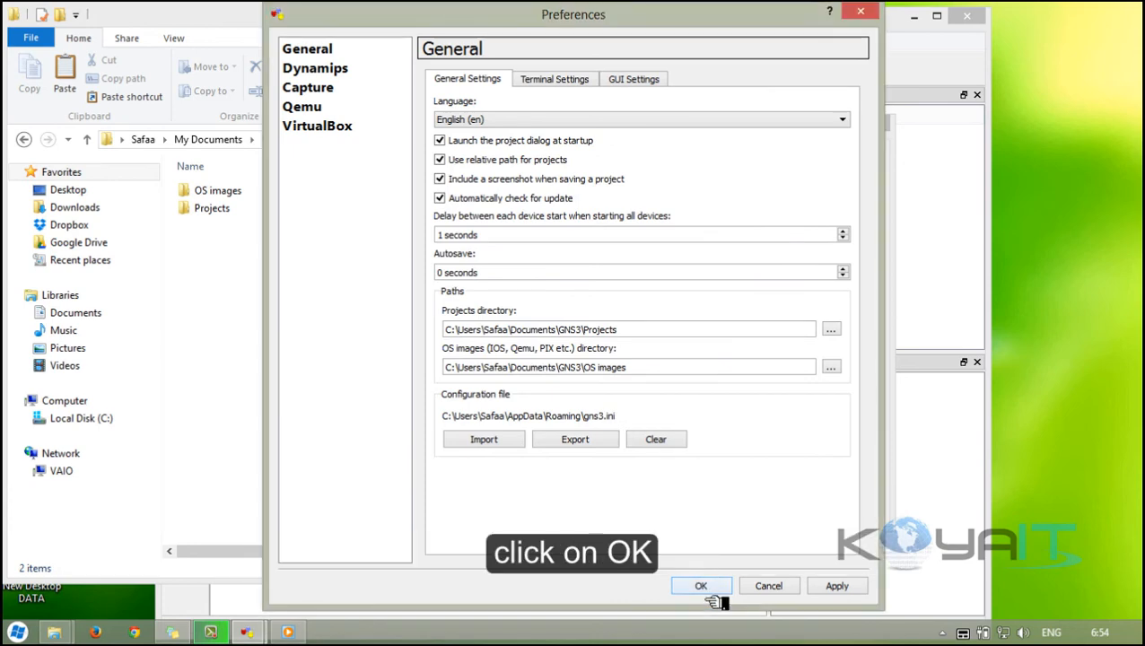
Step: Save the folder preferences and verify Dynamips 0.2.12 starts successfully via Test Settings
click(700, 585)
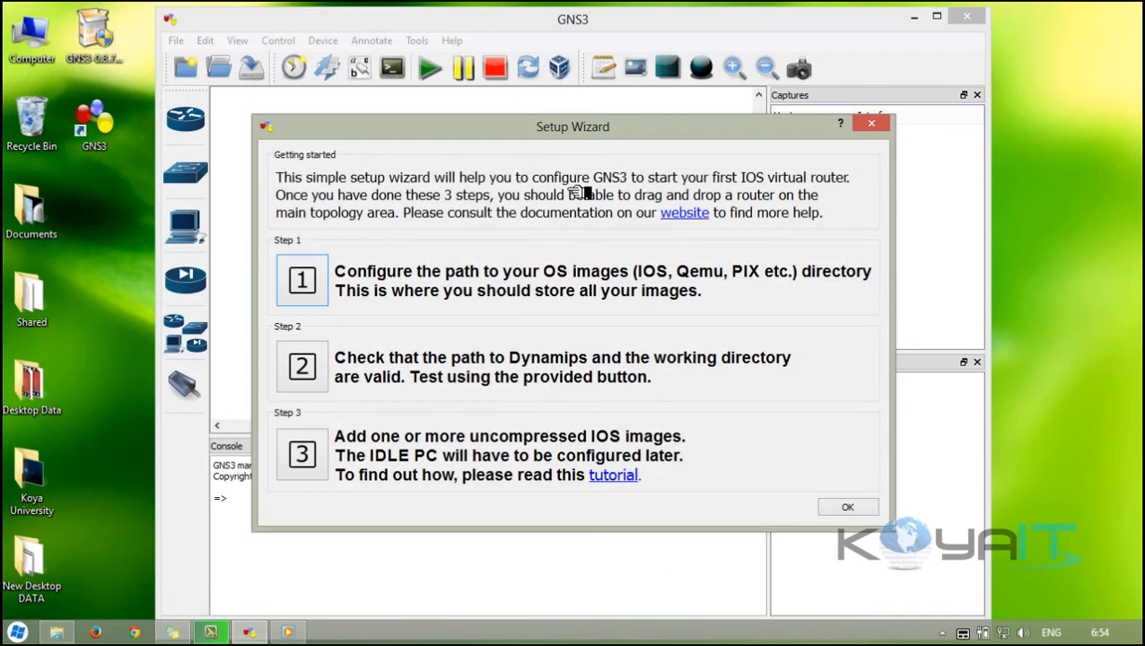
mouse_move(664, 372)
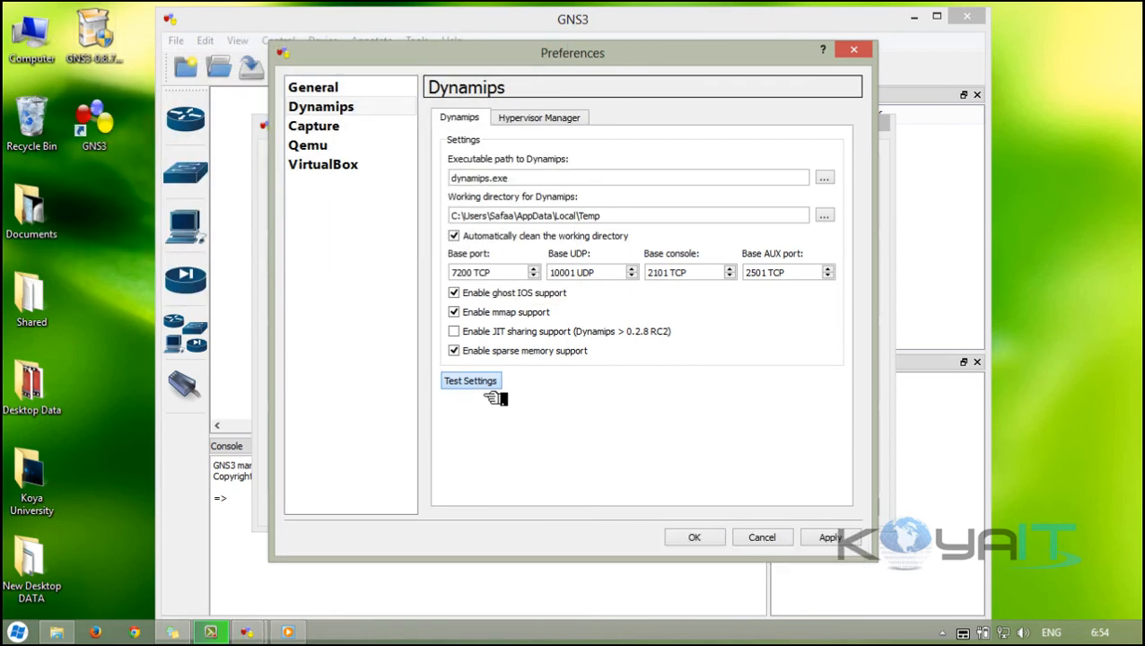
click(470, 380)
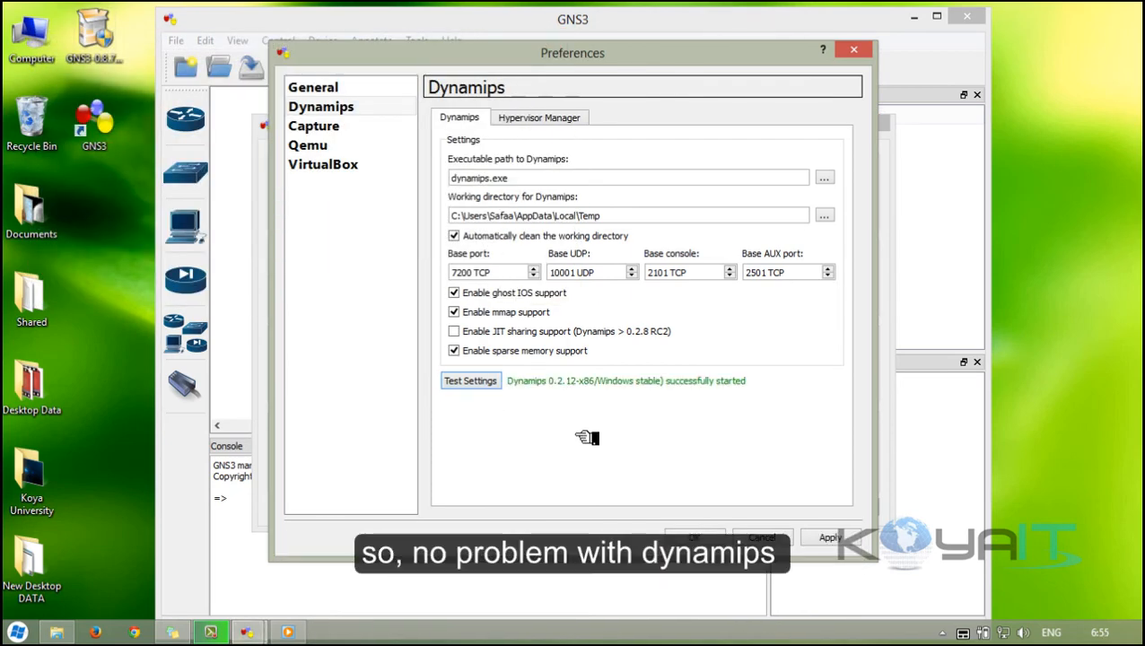
mouse_move(642, 430)
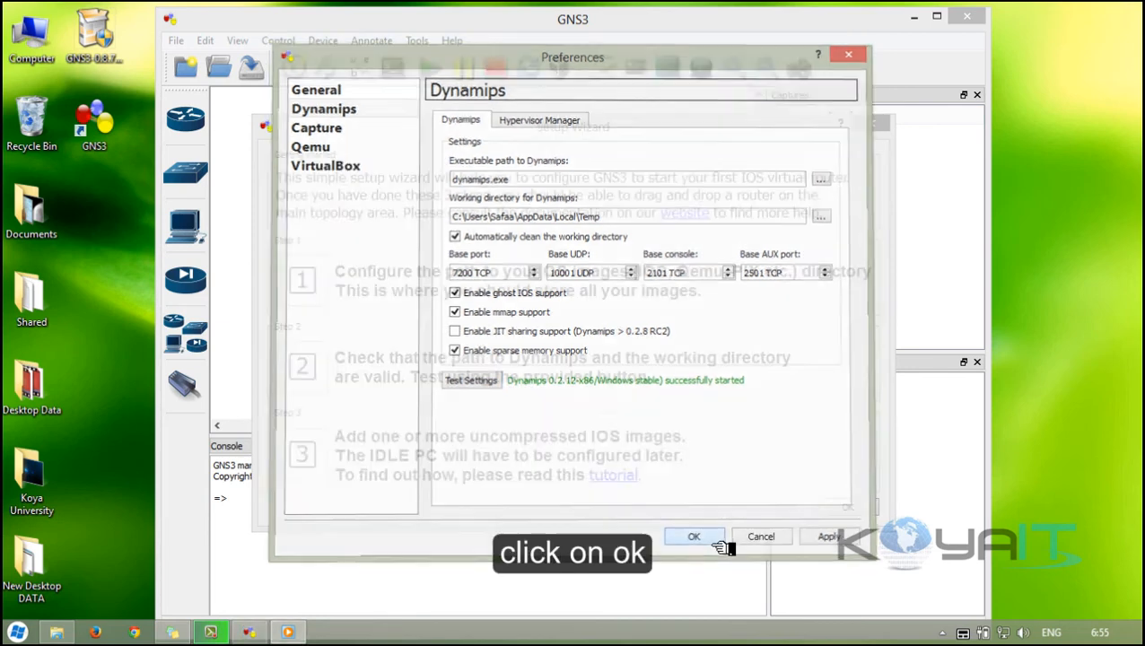
click(693, 535)
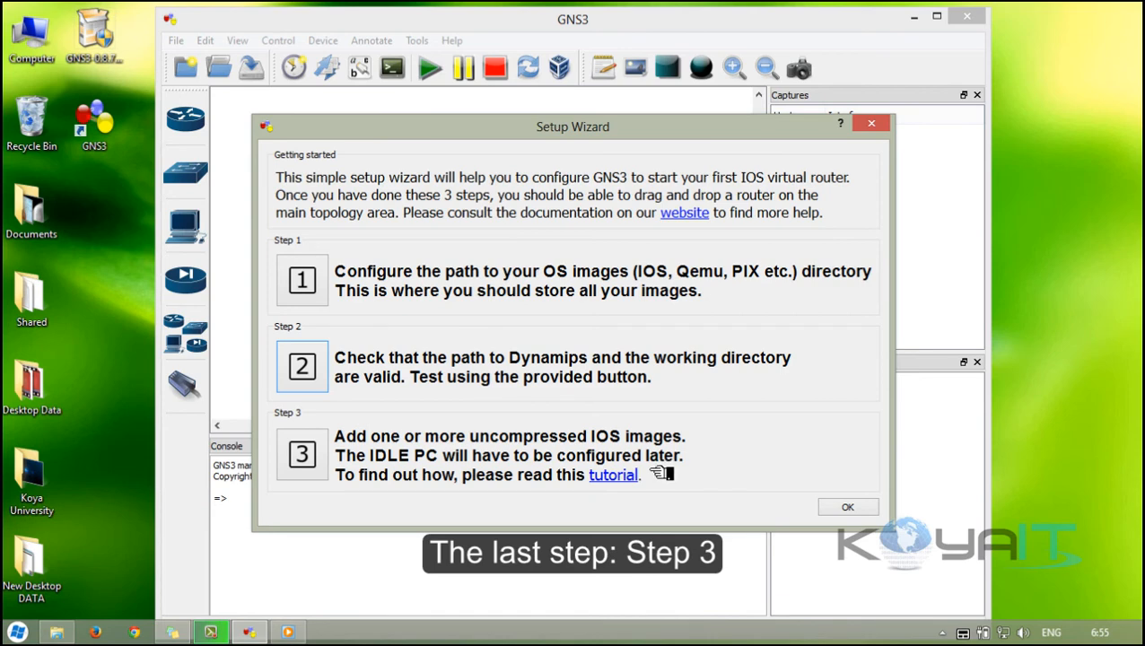
Step: Add the c3725 IOS image for model 3725 with an auto-calculated Idle PC, then close IOS images
click(847, 506)
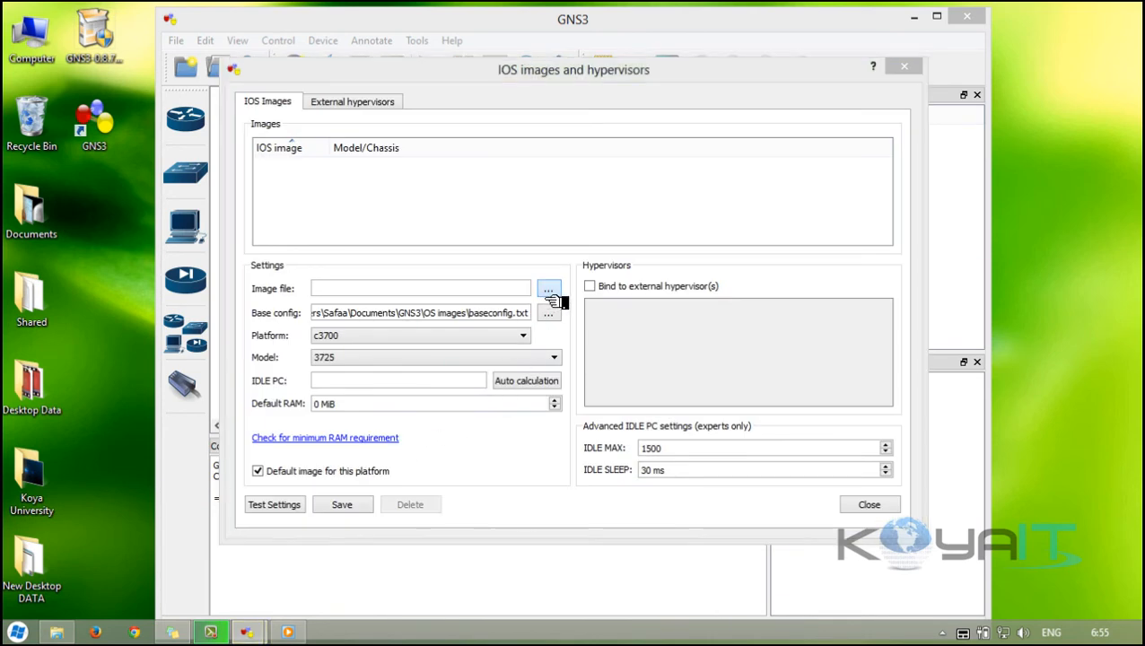
click(549, 287)
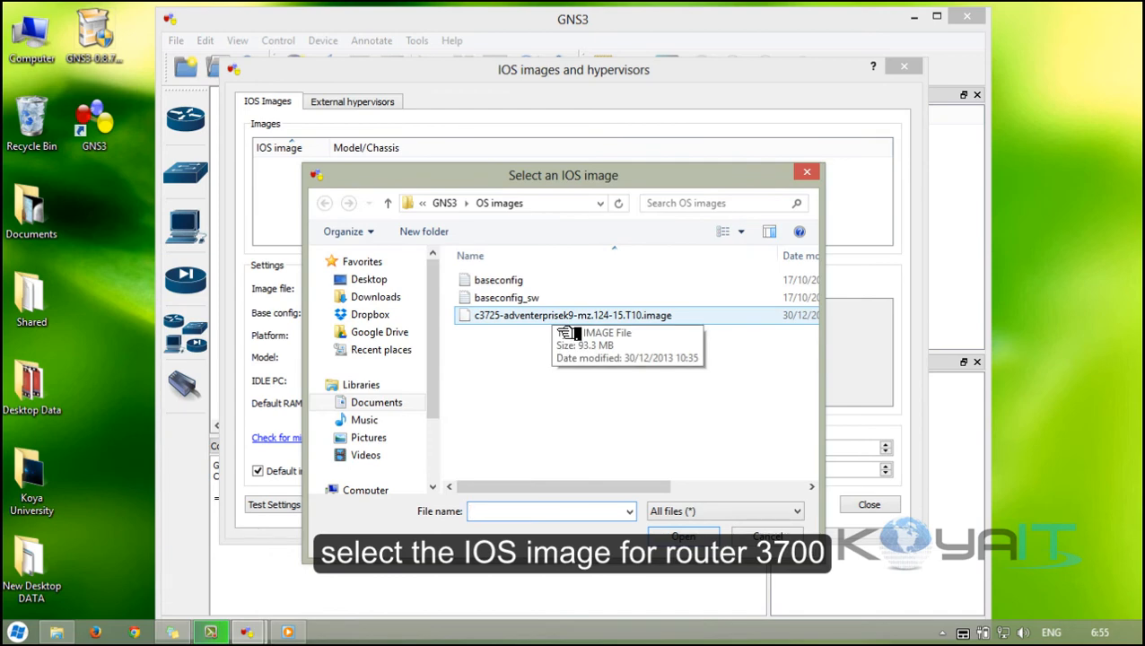
double_click(570, 316)
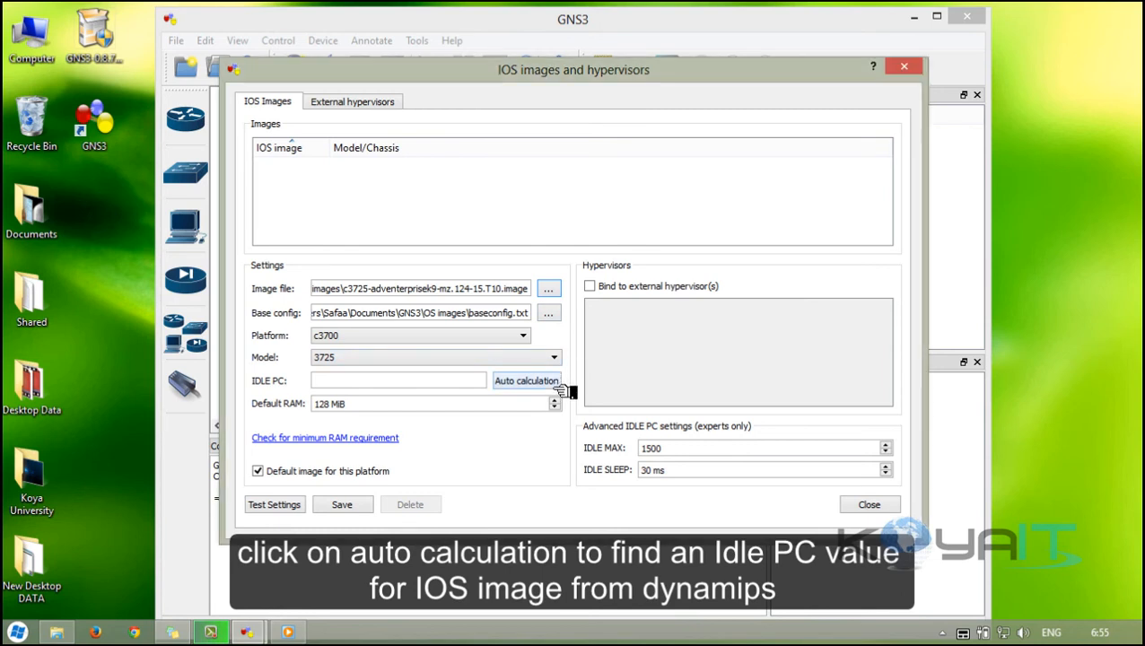
click(527, 380)
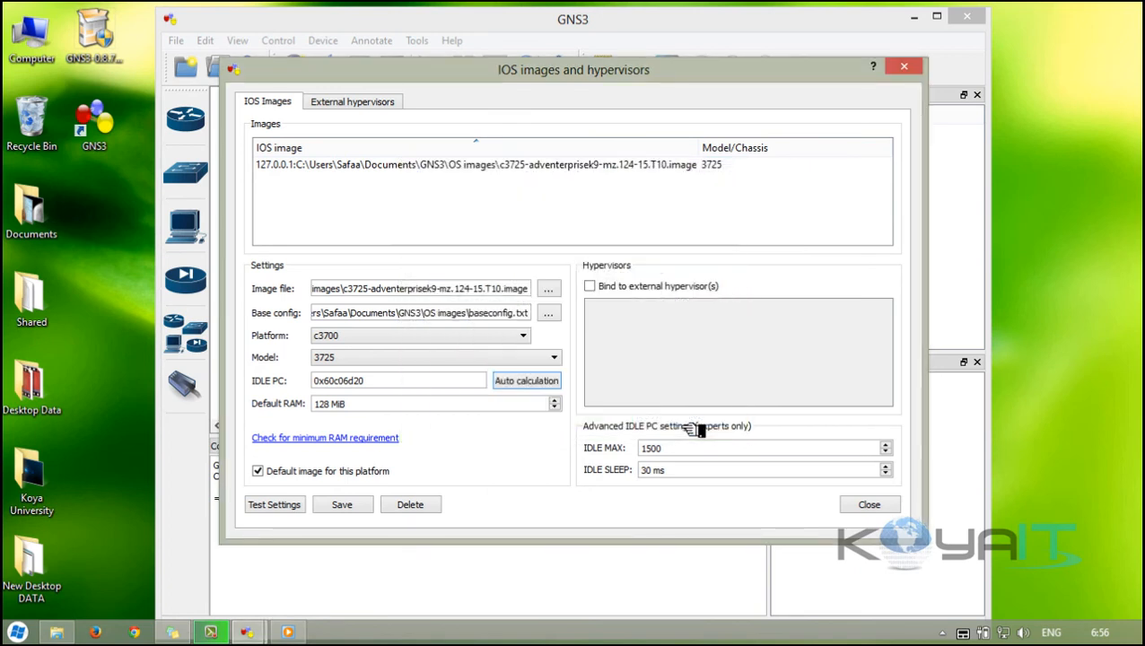
mouse_move(559, 465)
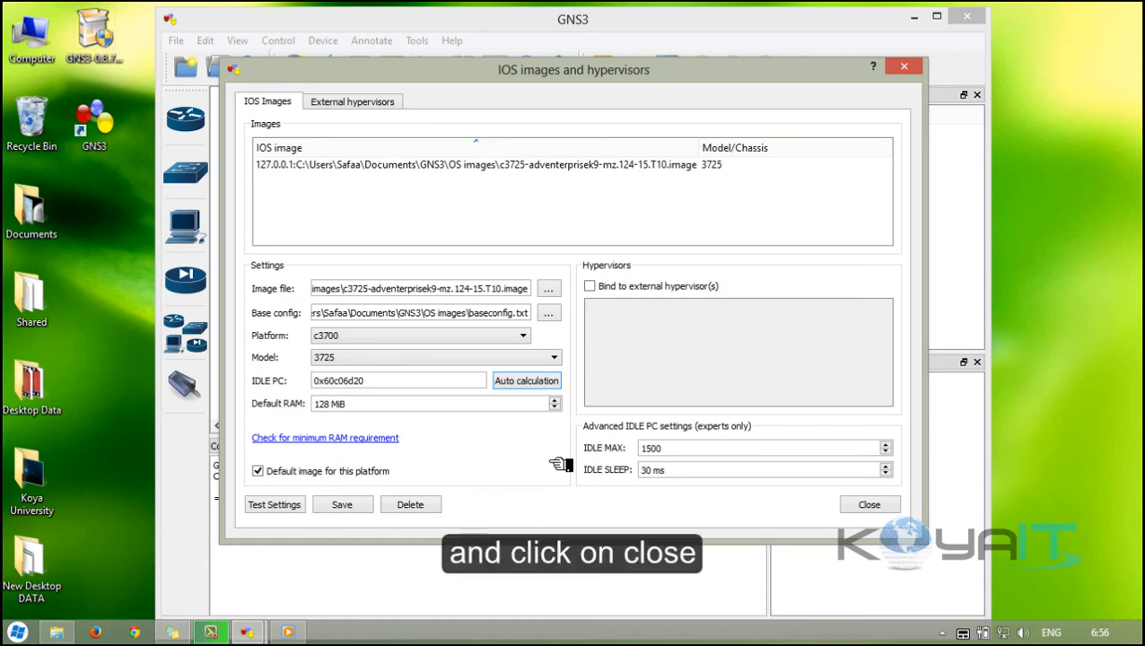
mouse_move(780, 516)
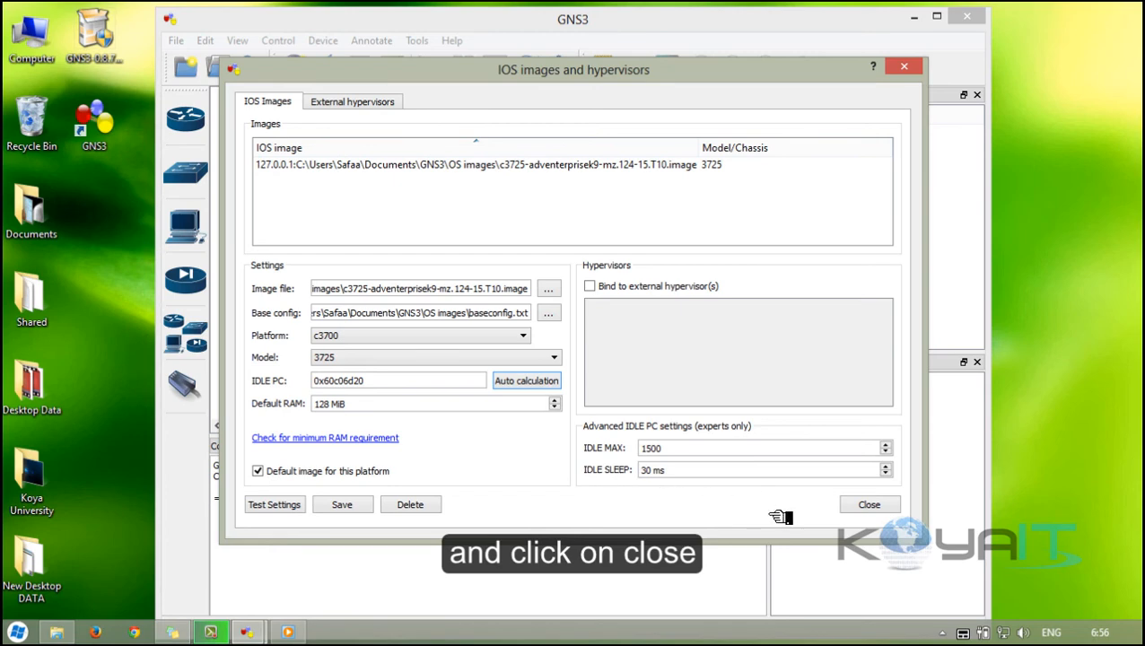
click(868, 505)
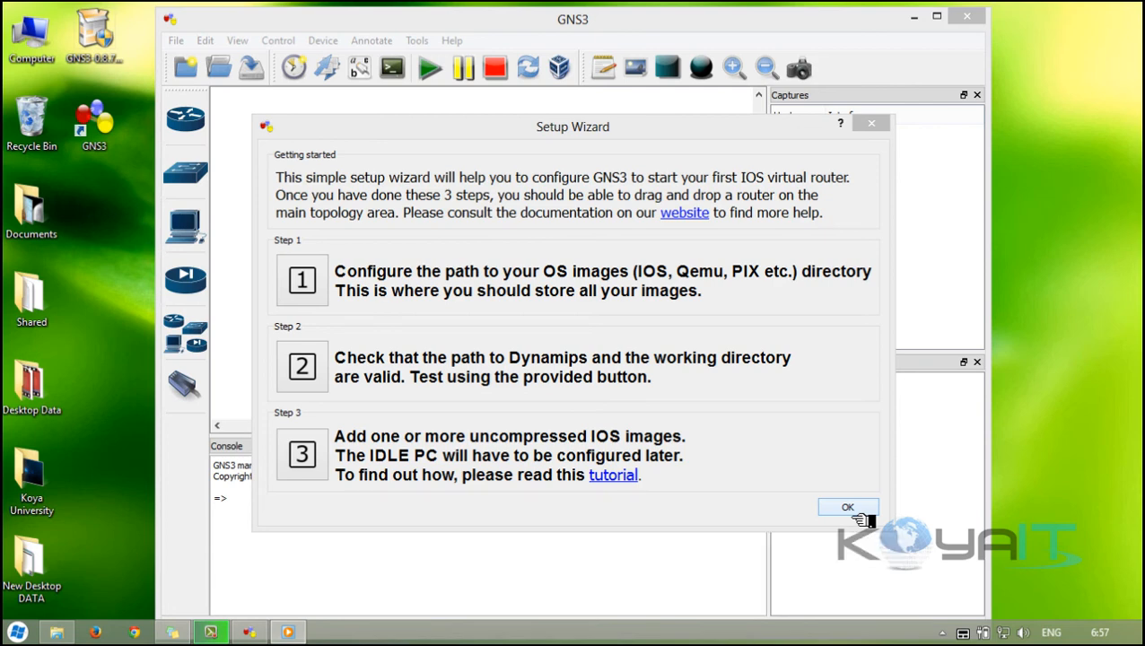
Step: Finish the Setup Wizard, maximize GNS3 and show the Routers list with only Router c3700
click(847, 506)
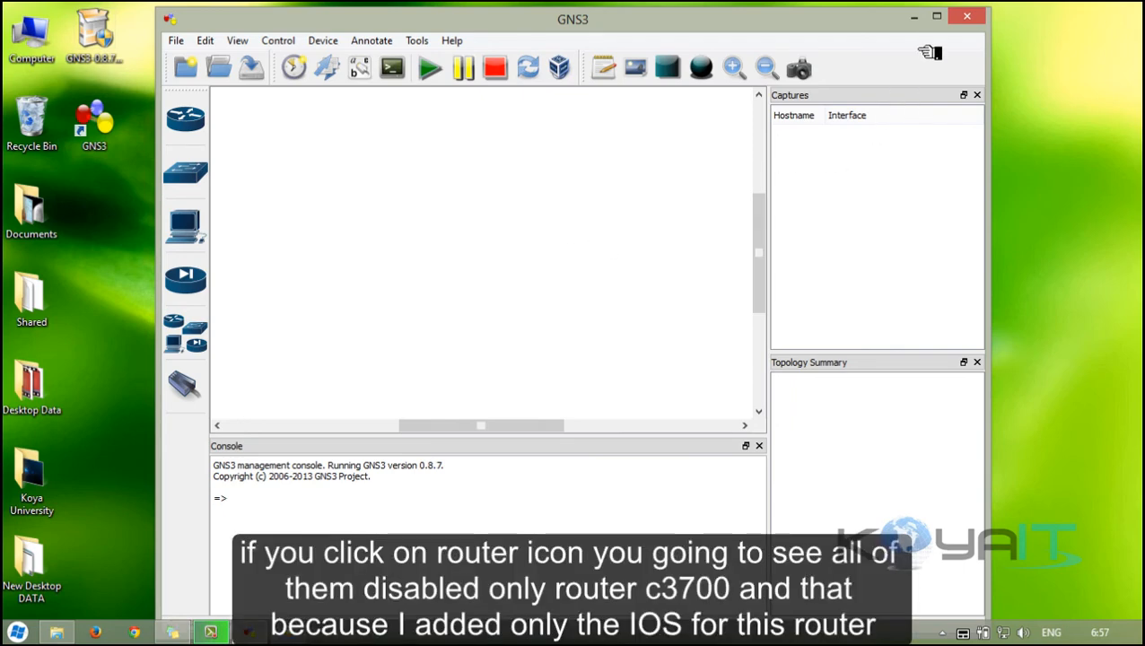
click(937, 16)
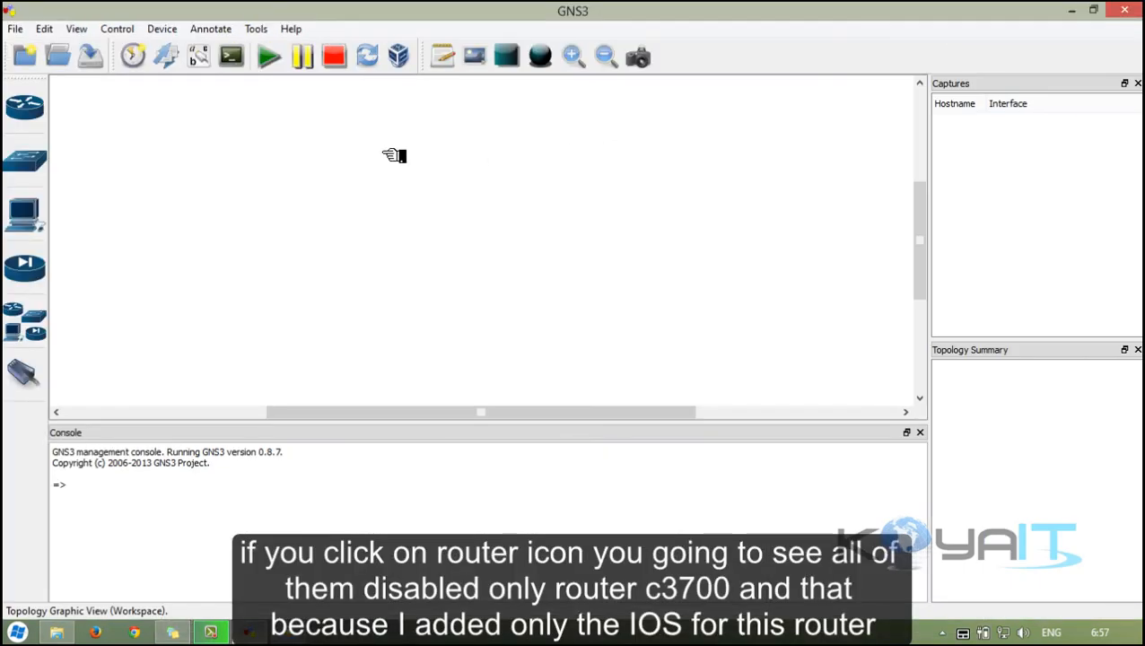
click(25, 107)
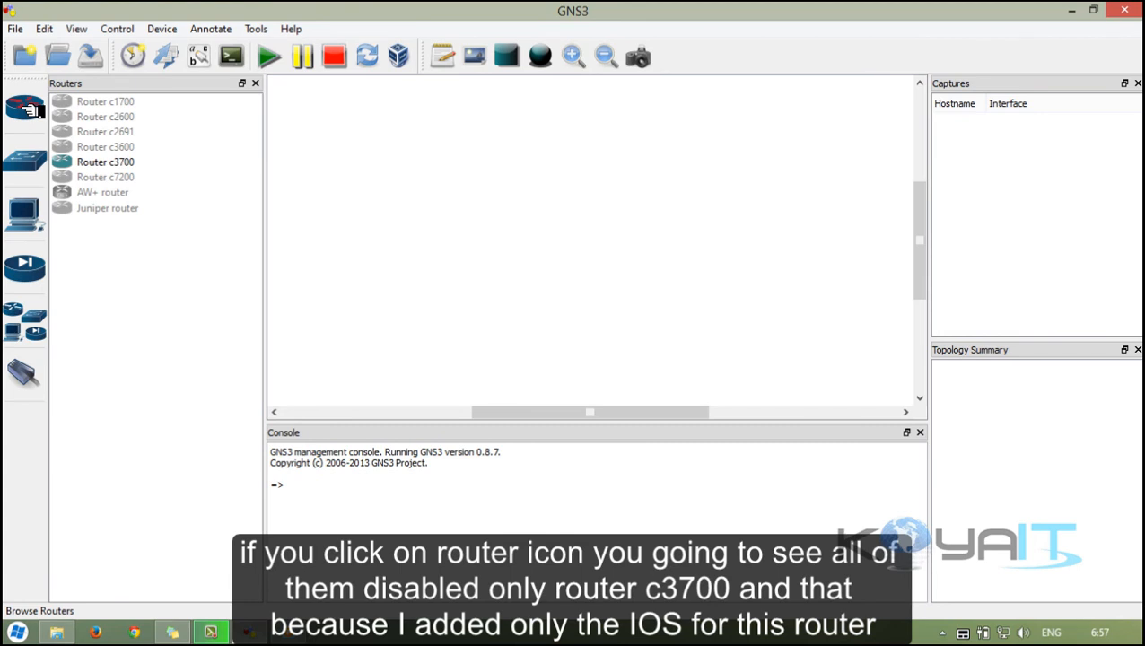
click(106, 162)
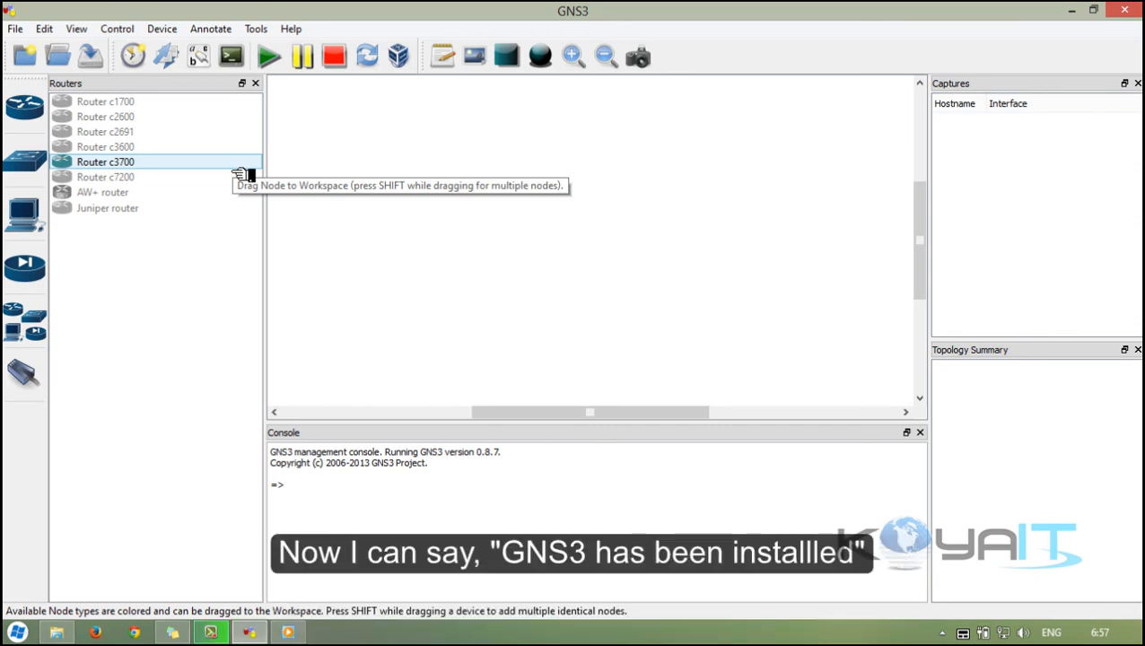
mouse_move(529, 222)
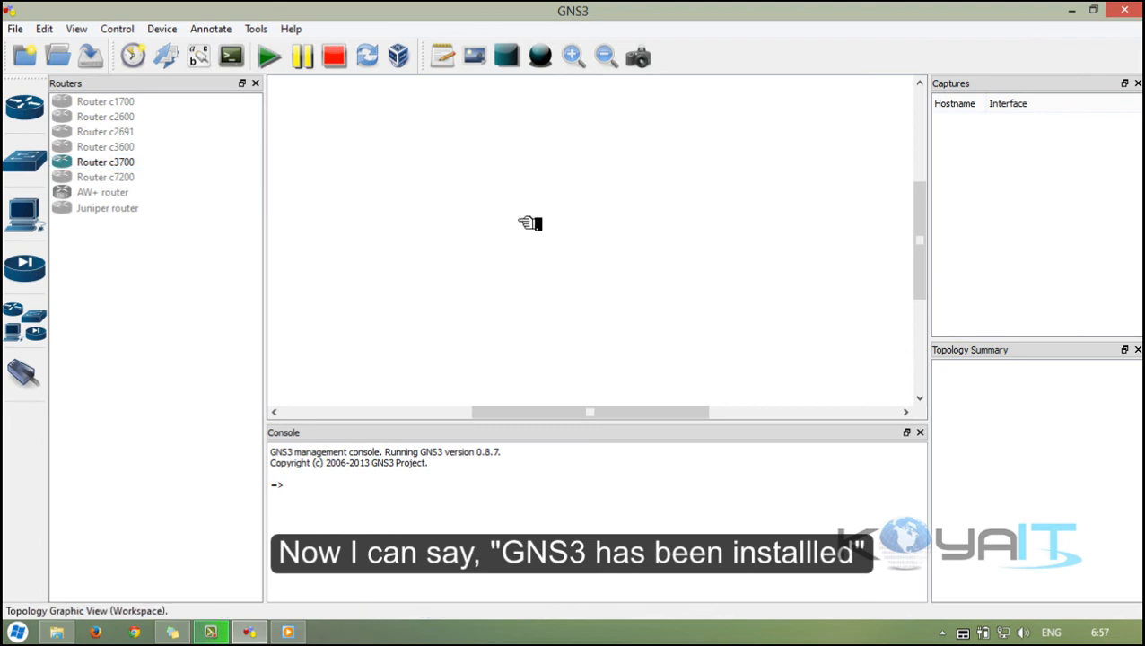